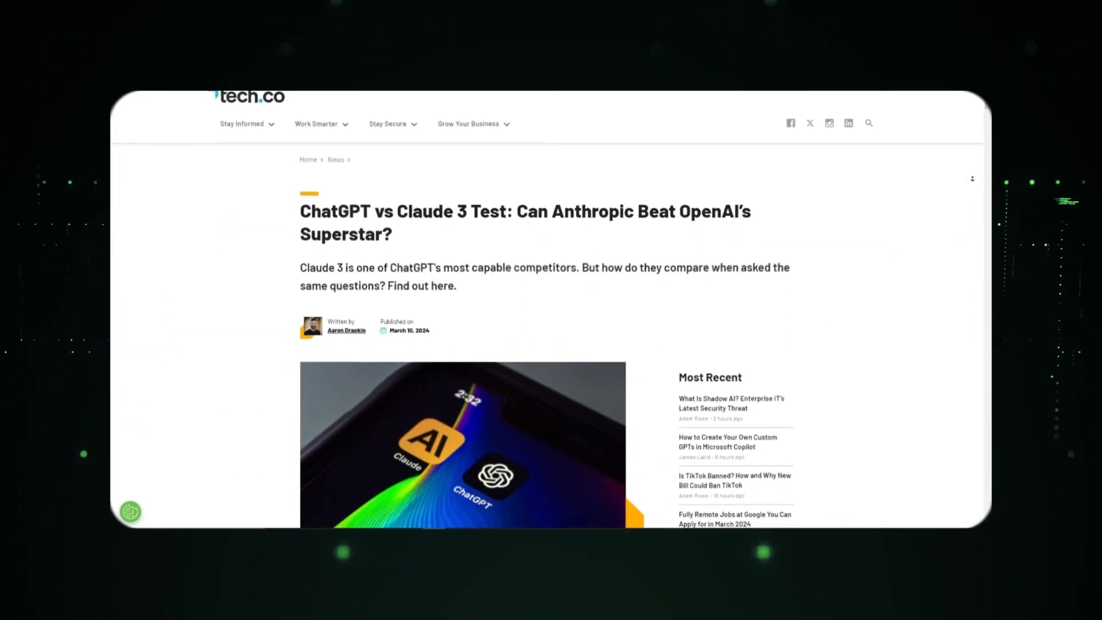
pyautogui.scroll(3)
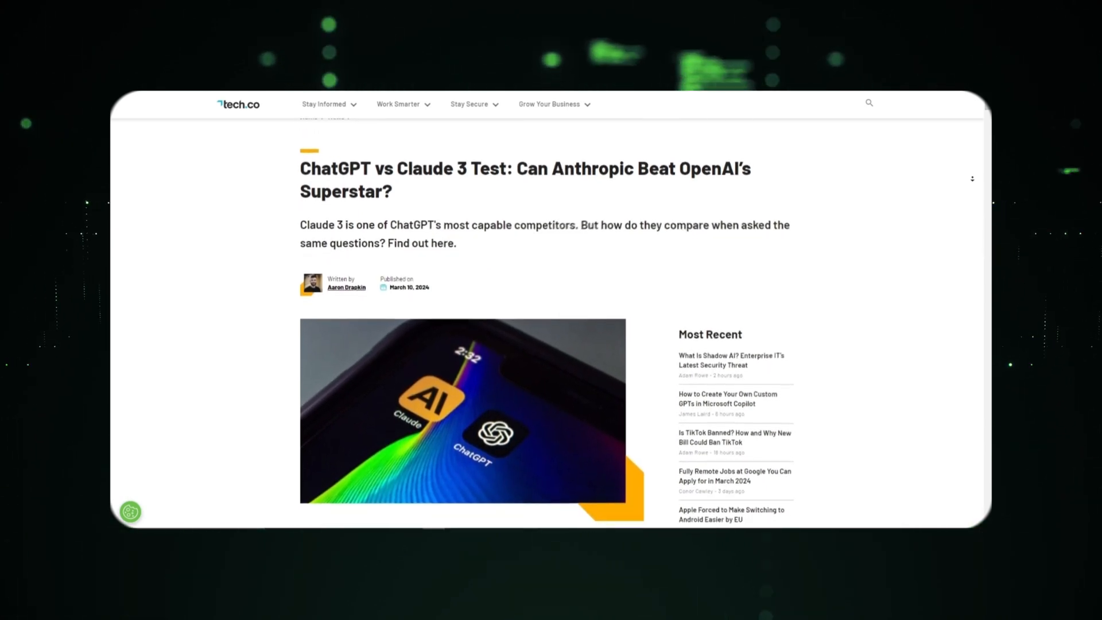
pyautogui.scroll(-3)
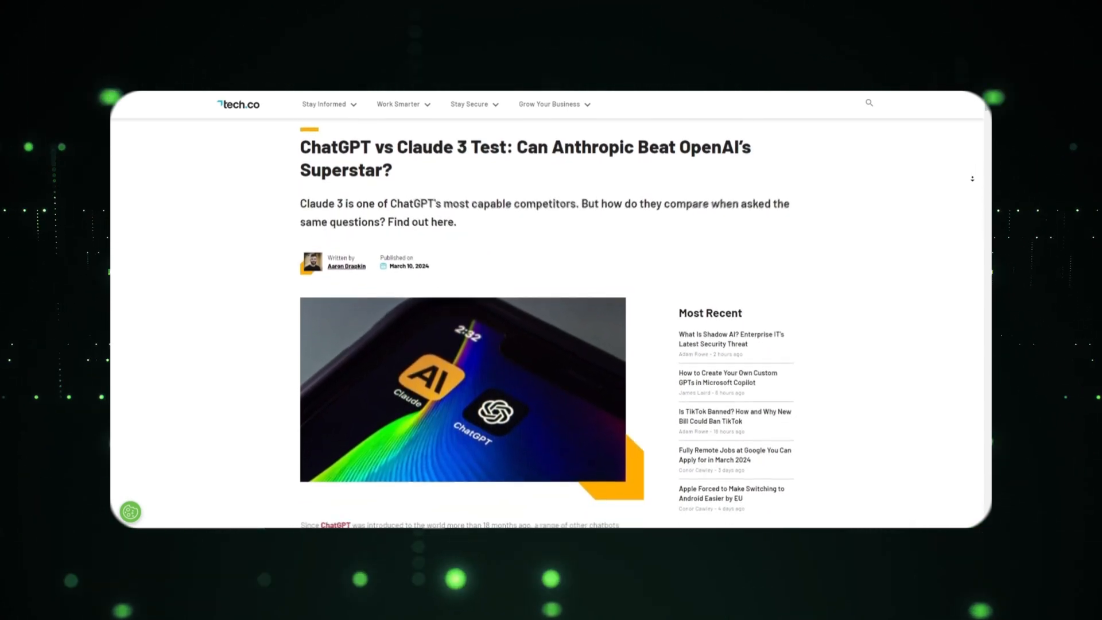
pyautogui.scroll(-3)
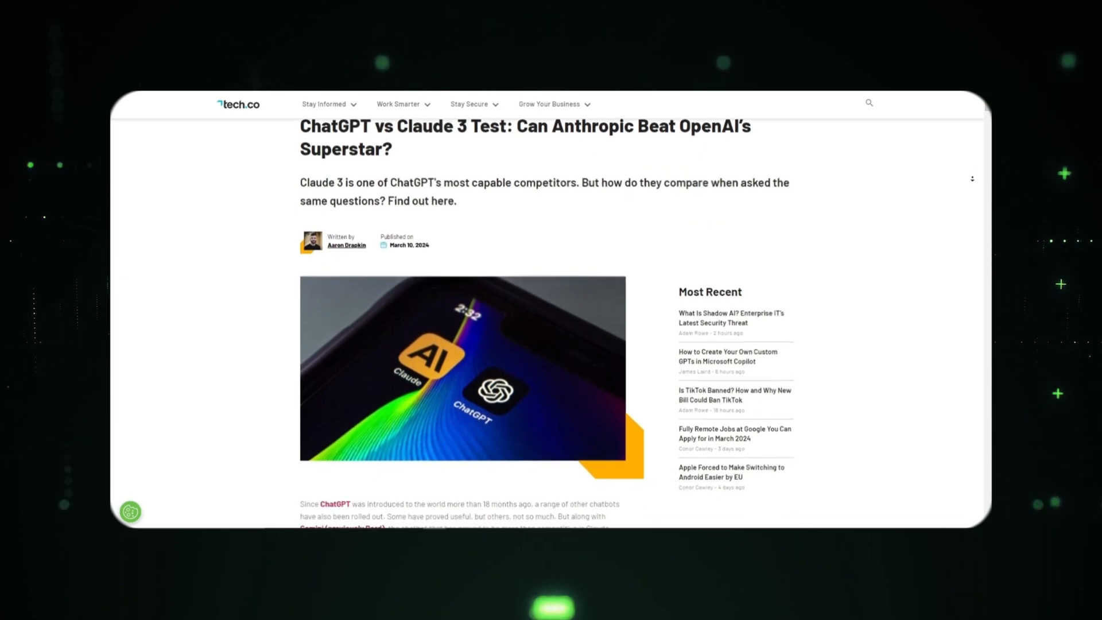
pyautogui.scroll(-3)
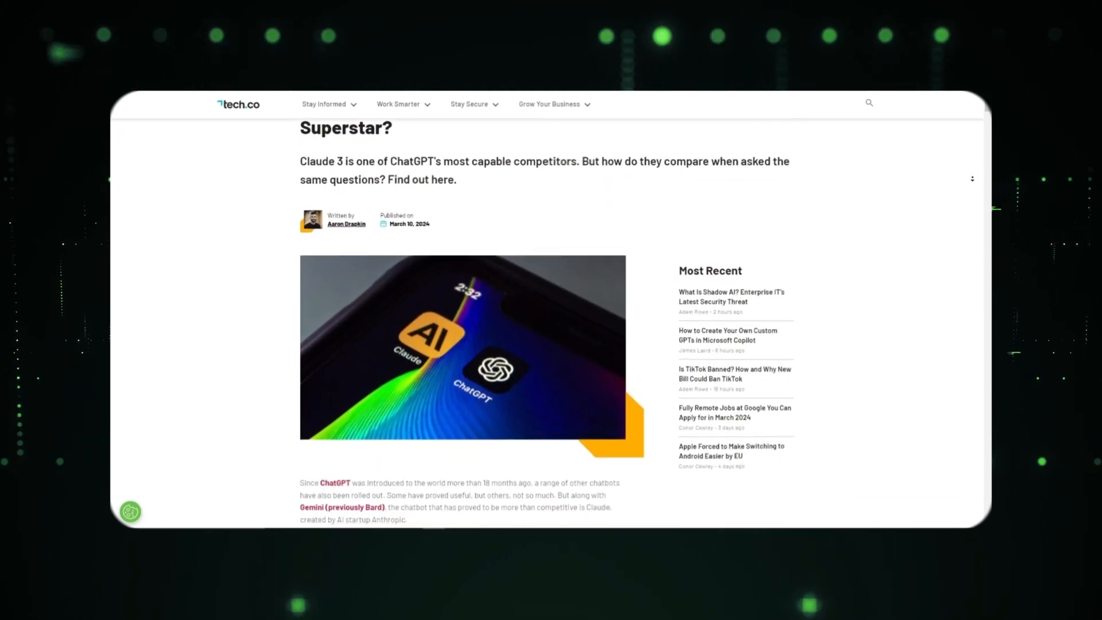
pyautogui.scroll(-3)
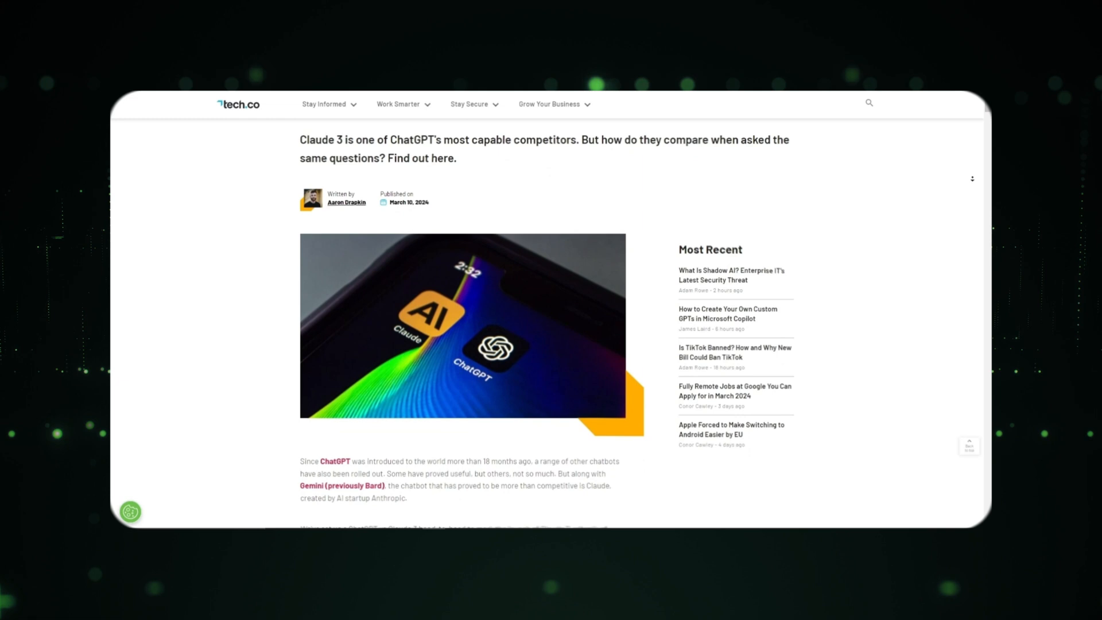
pyautogui.scroll(-3)
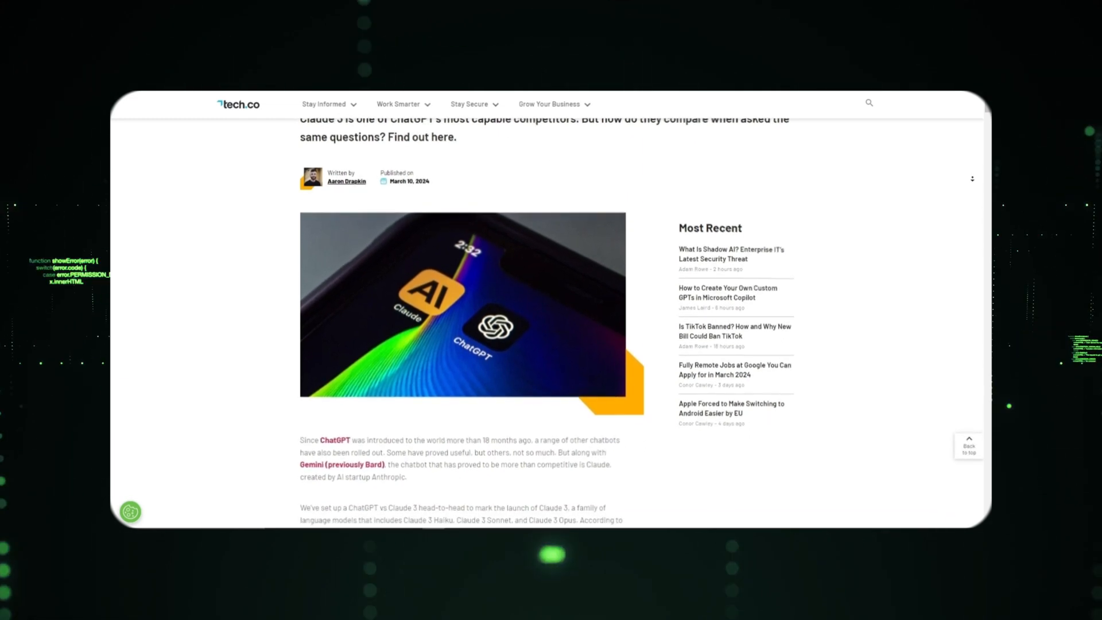
pyautogui.scroll(-3)
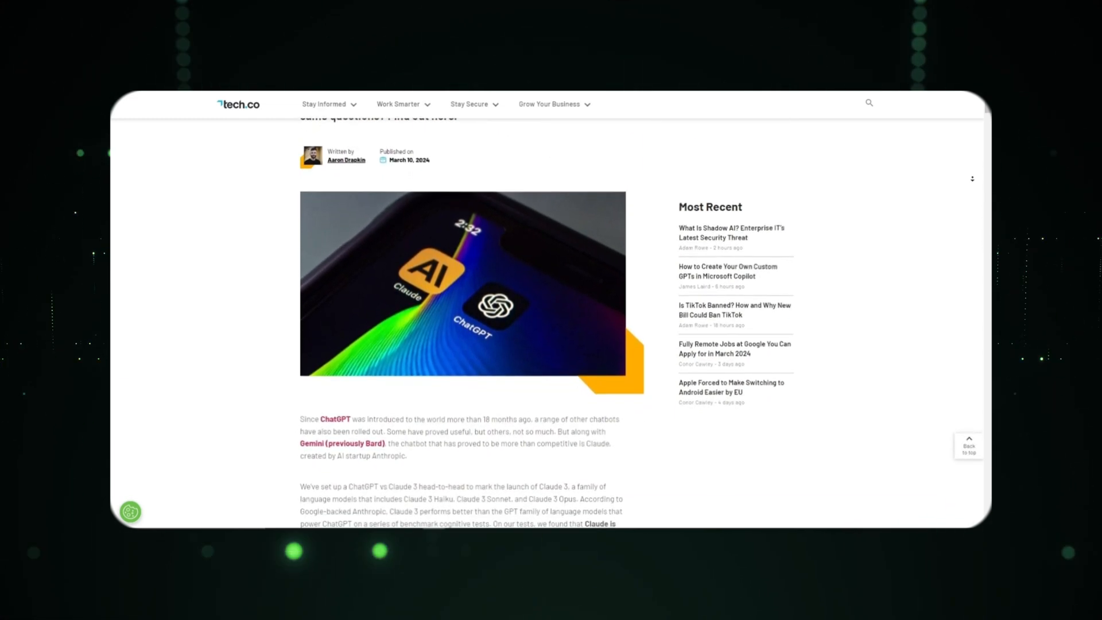
pyautogui.scroll(-3)
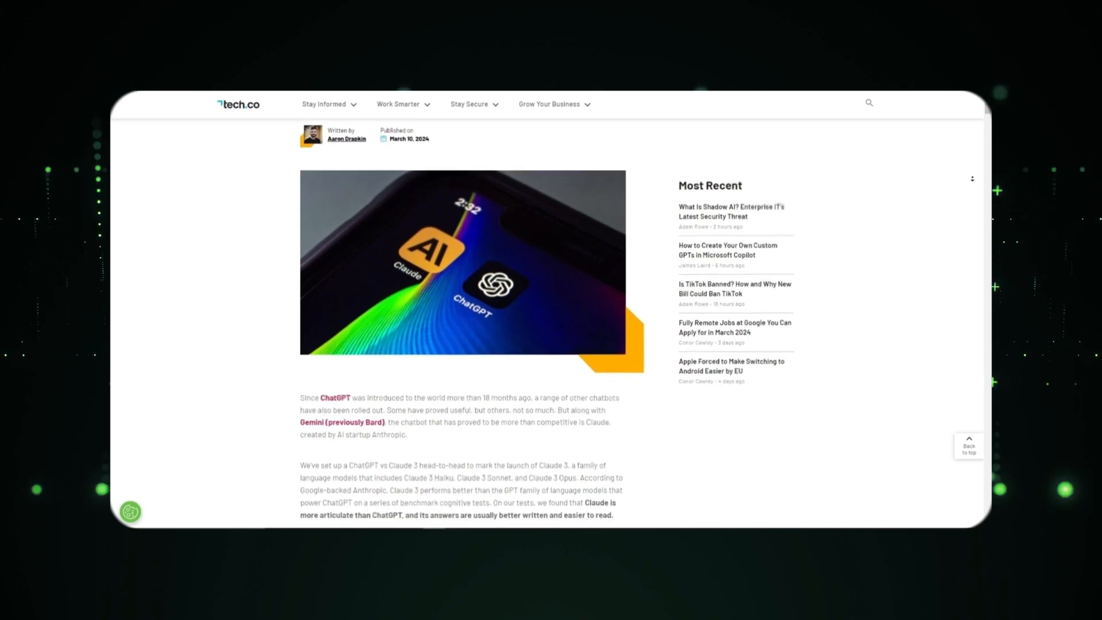
pyautogui.scroll(-3)
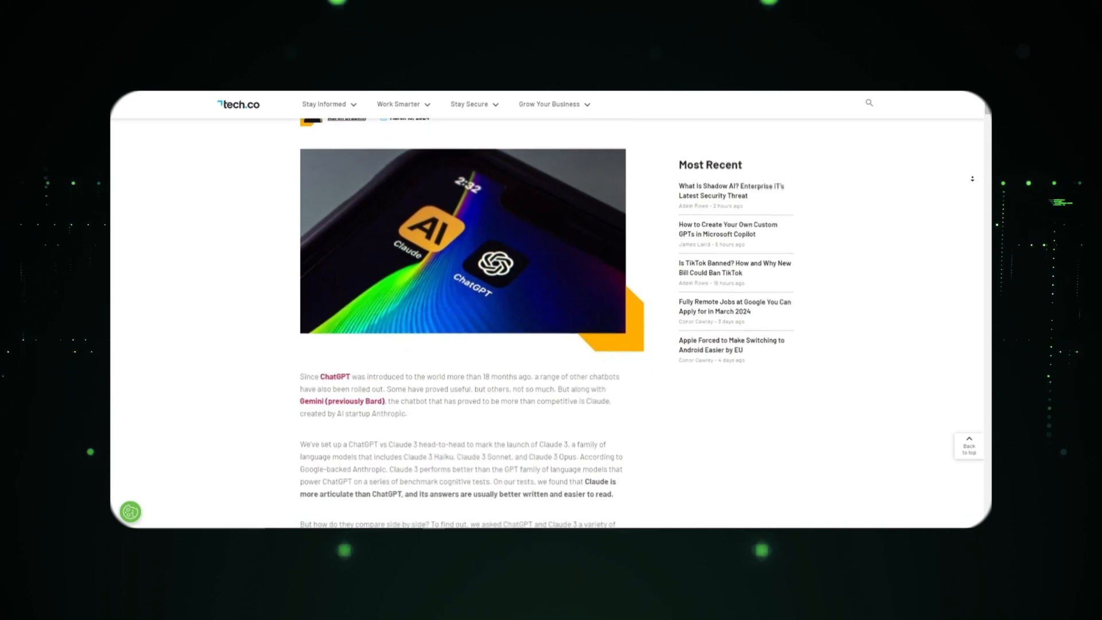
pyautogui.scroll(-3)
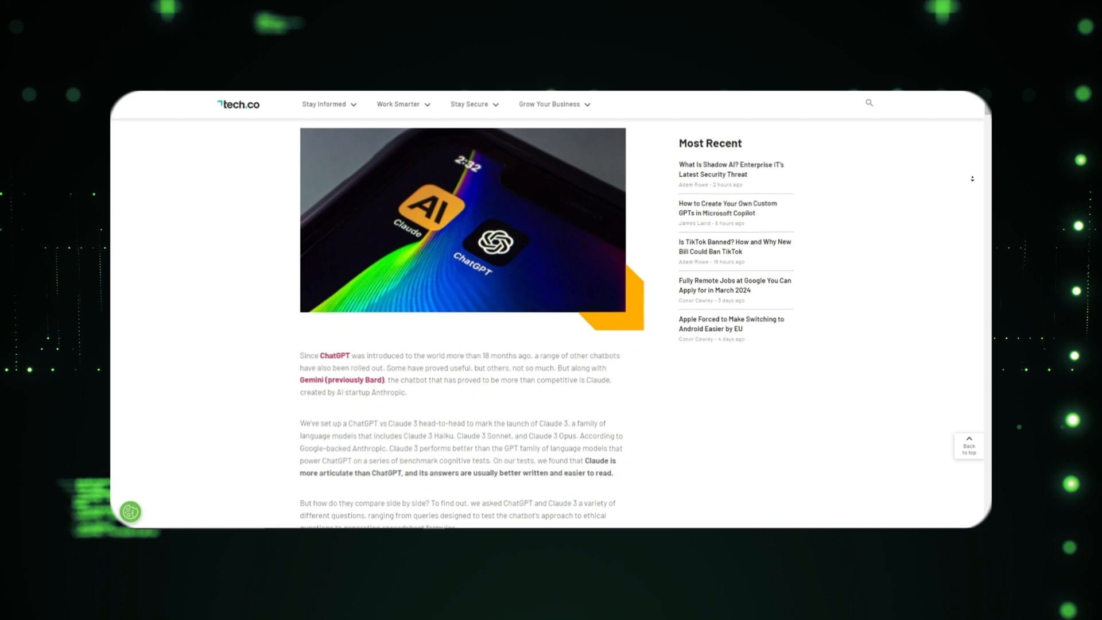
pyautogui.scroll(-3)
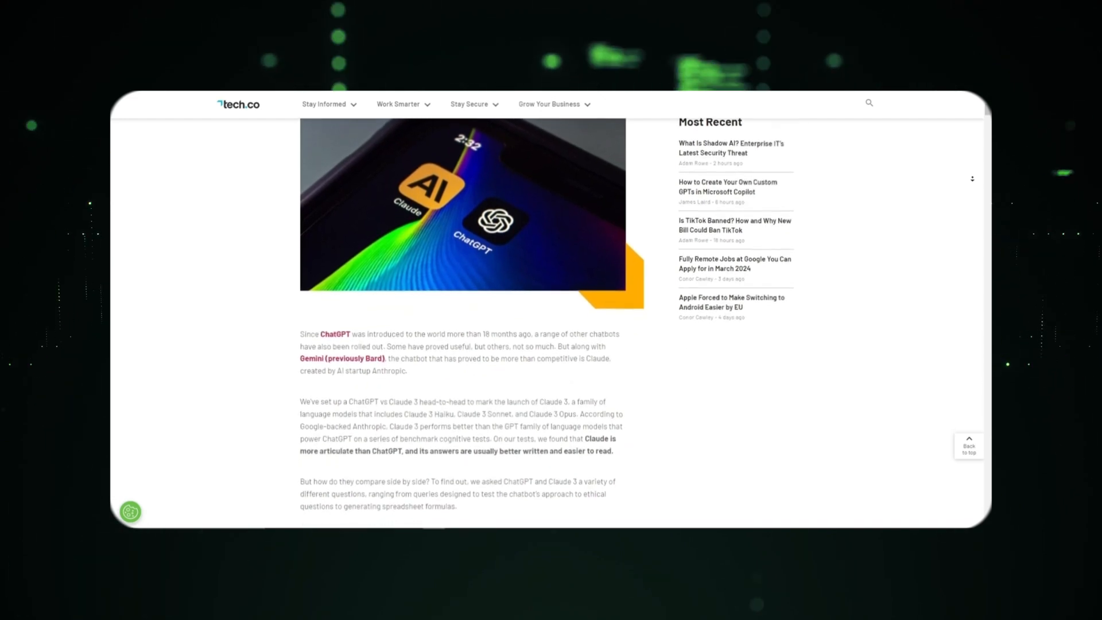
pyautogui.scroll(-3)
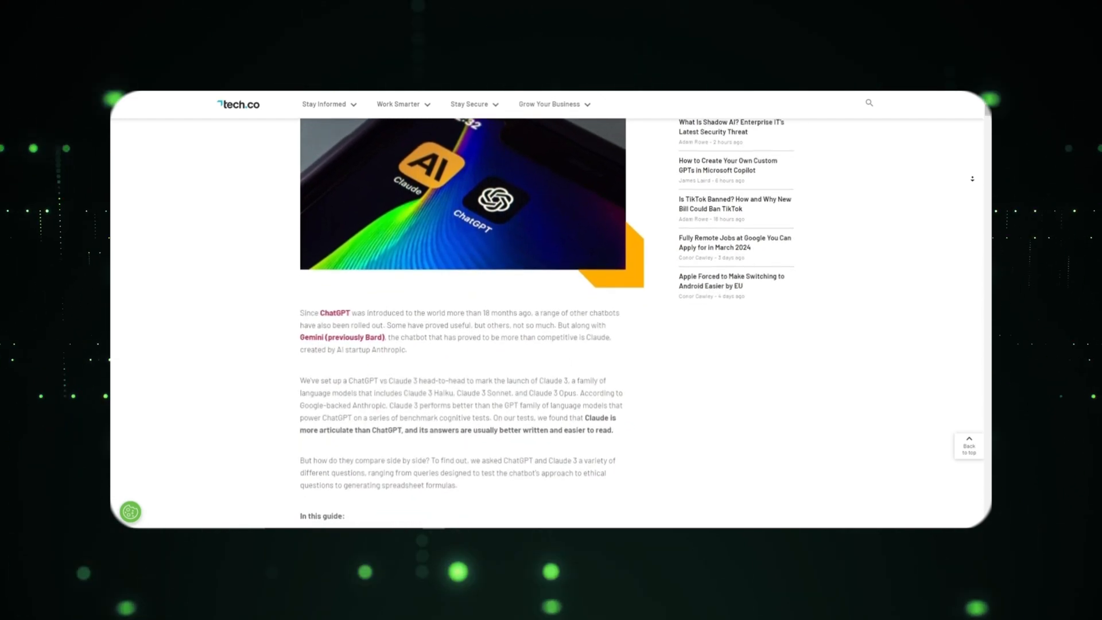
pyautogui.scroll(-3)
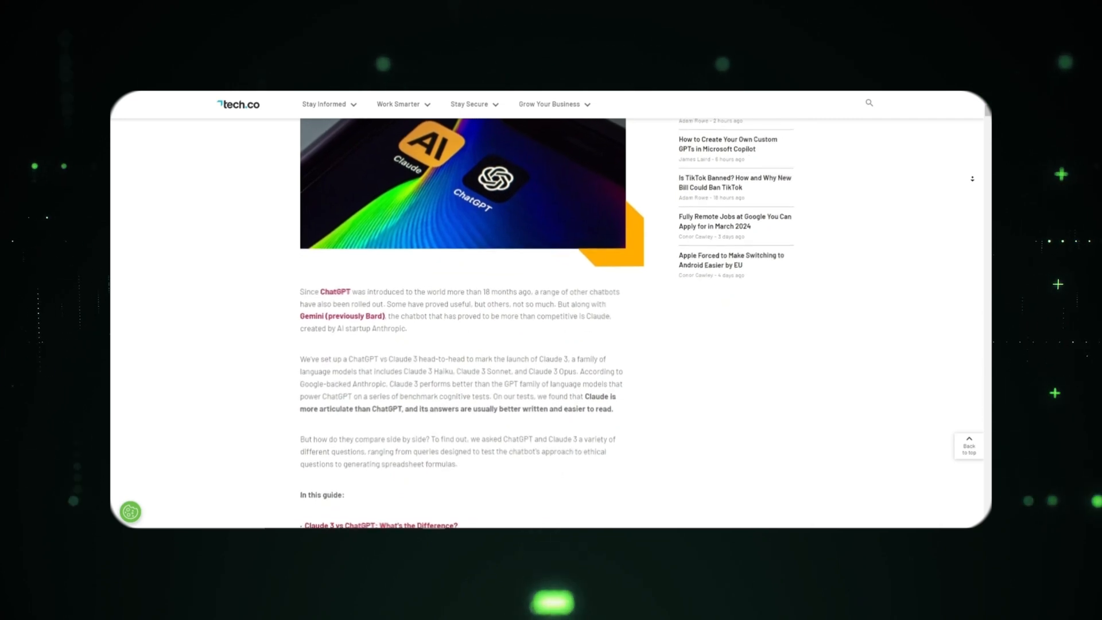
pyautogui.scroll(-3)
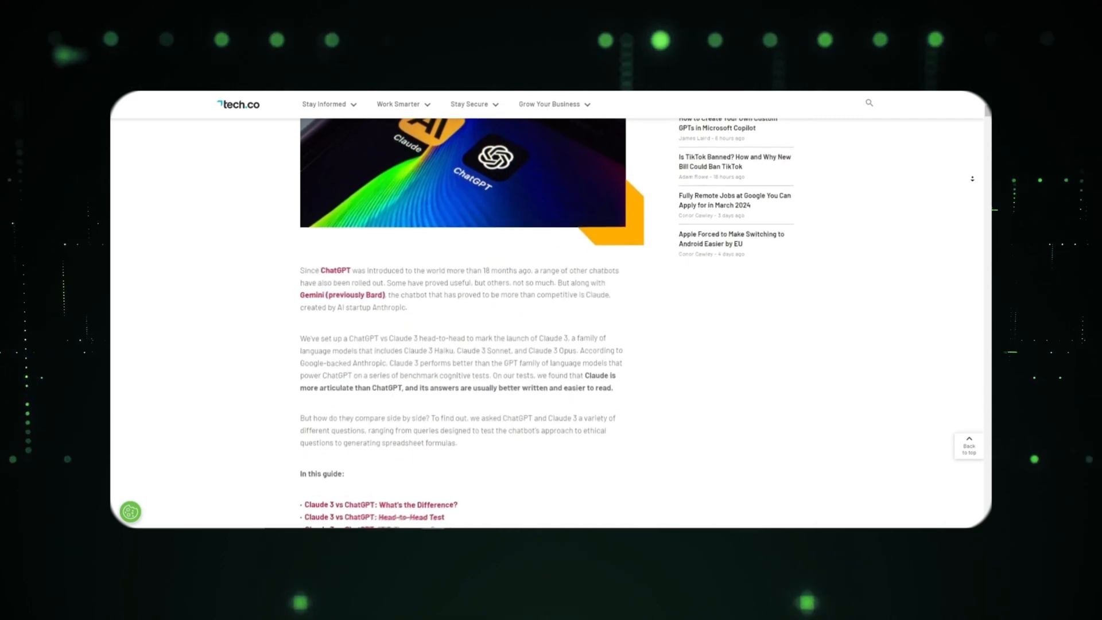
pyautogui.scroll(-3)
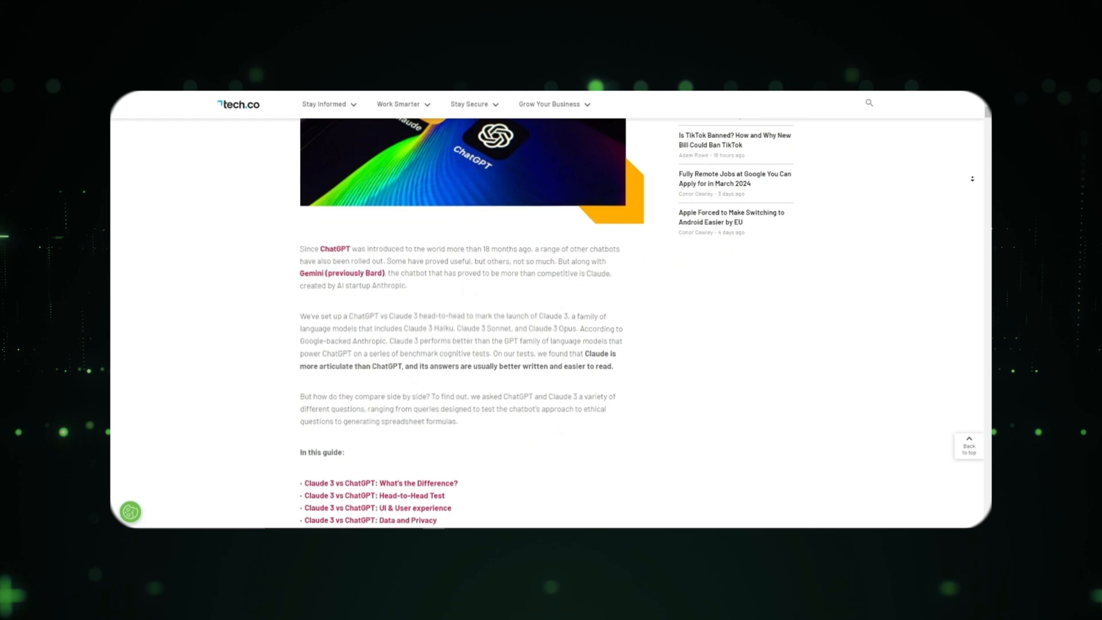
pyautogui.scroll(-3)
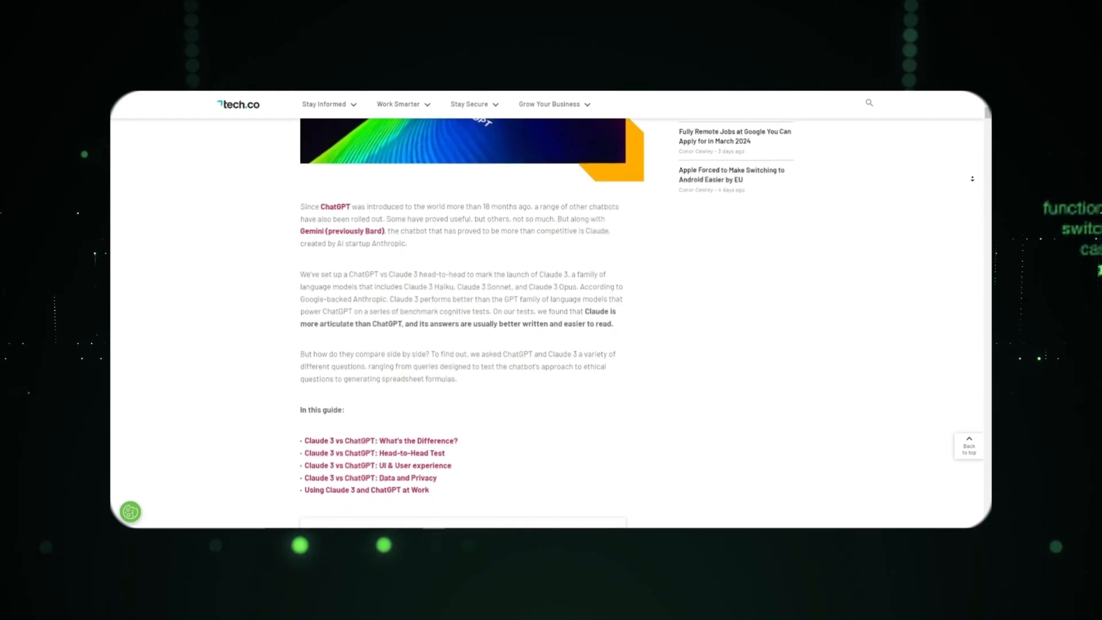
pyautogui.scroll(-3)
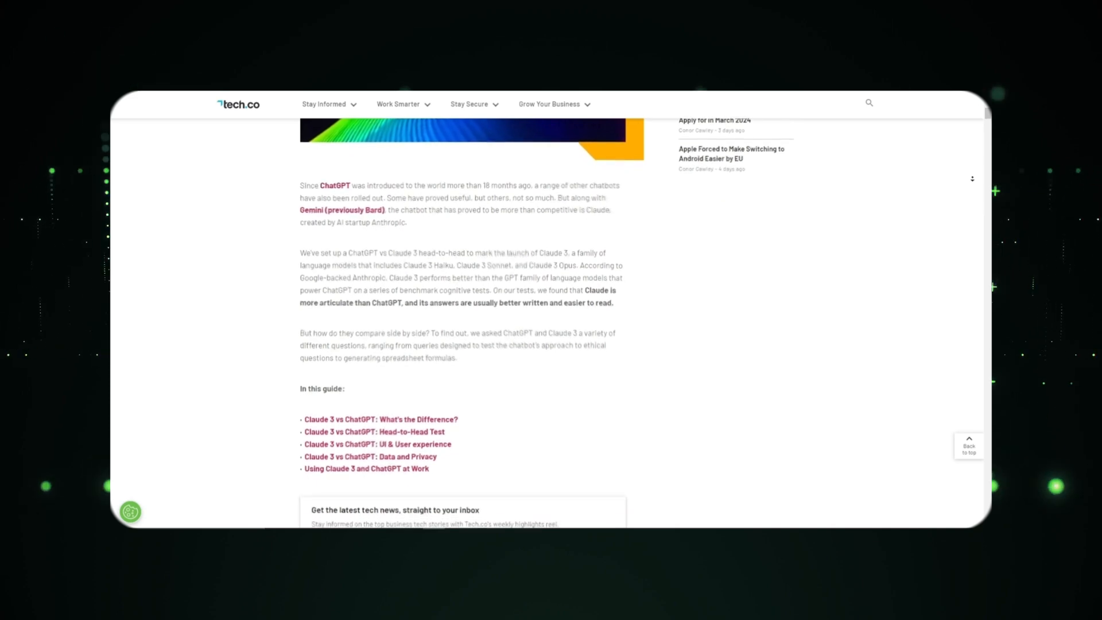
pyautogui.scroll(-3)
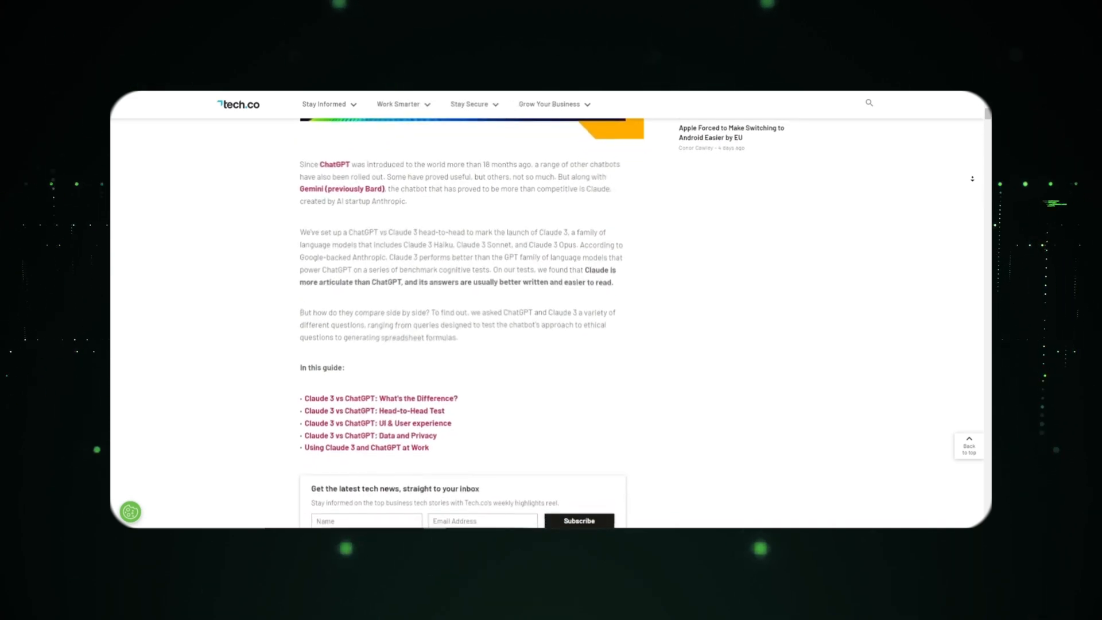
pyautogui.scroll(-3)
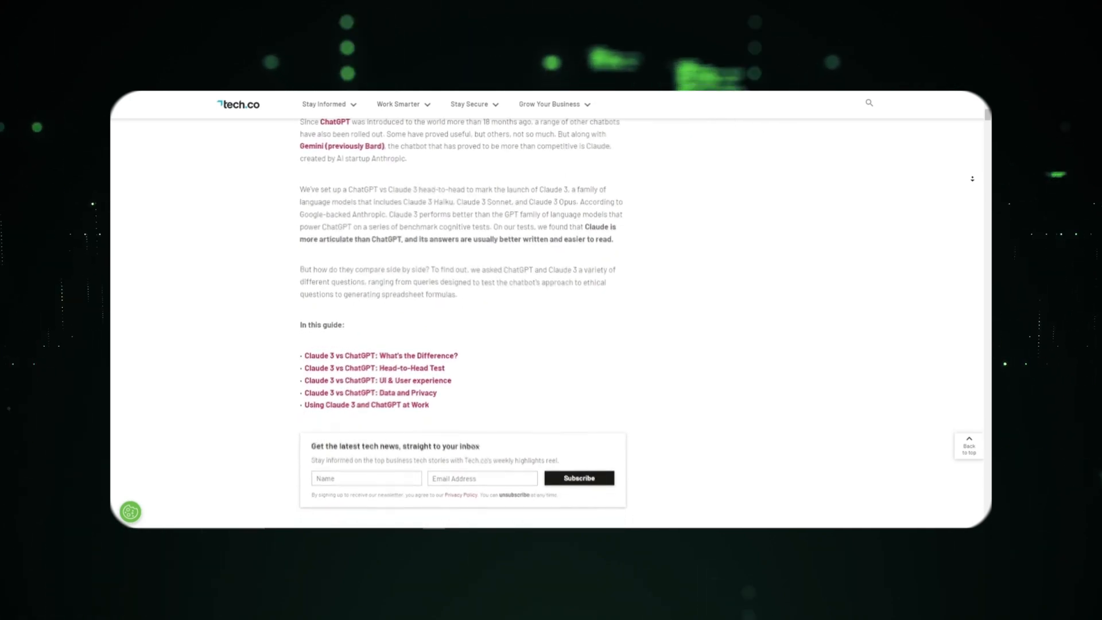
pyautogui.scroll(-3)
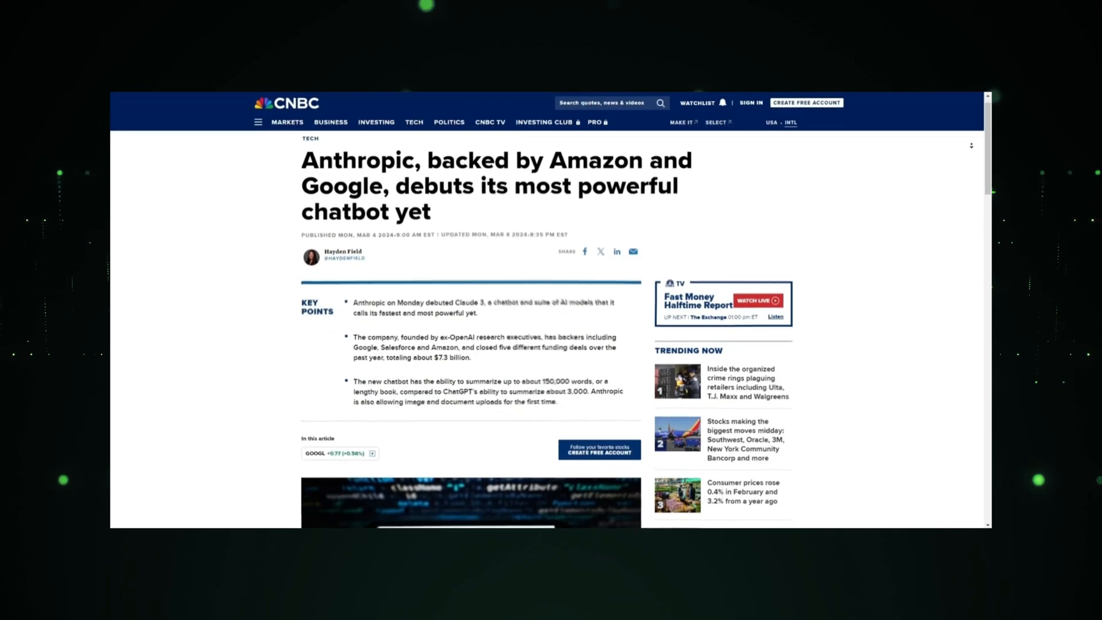
pyautogui.scroll(-3)
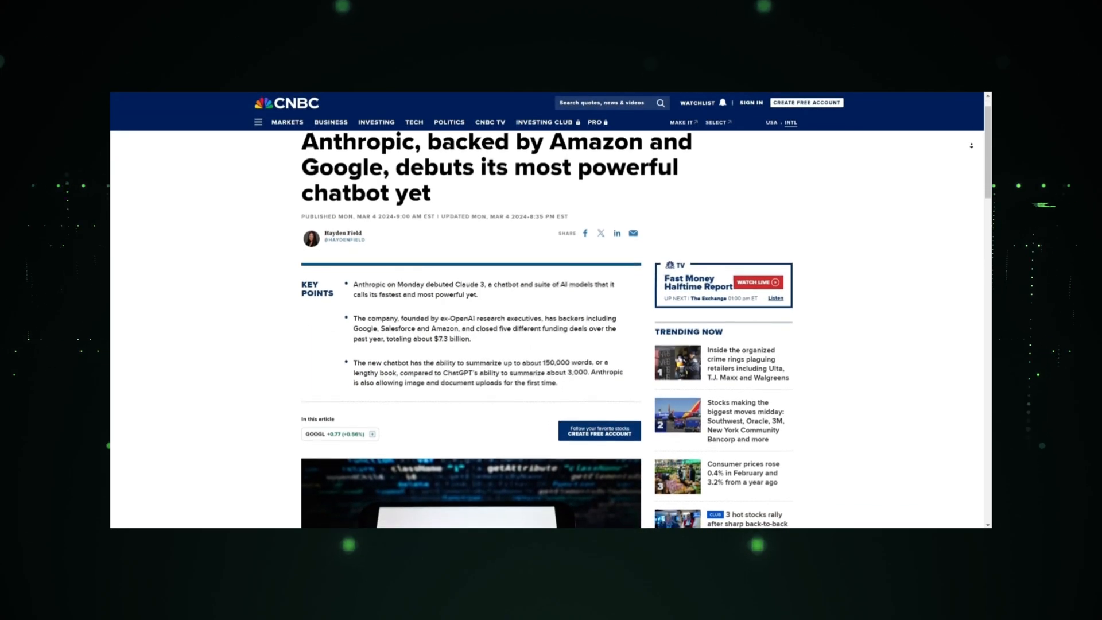
pyautogui.scroll(-3)
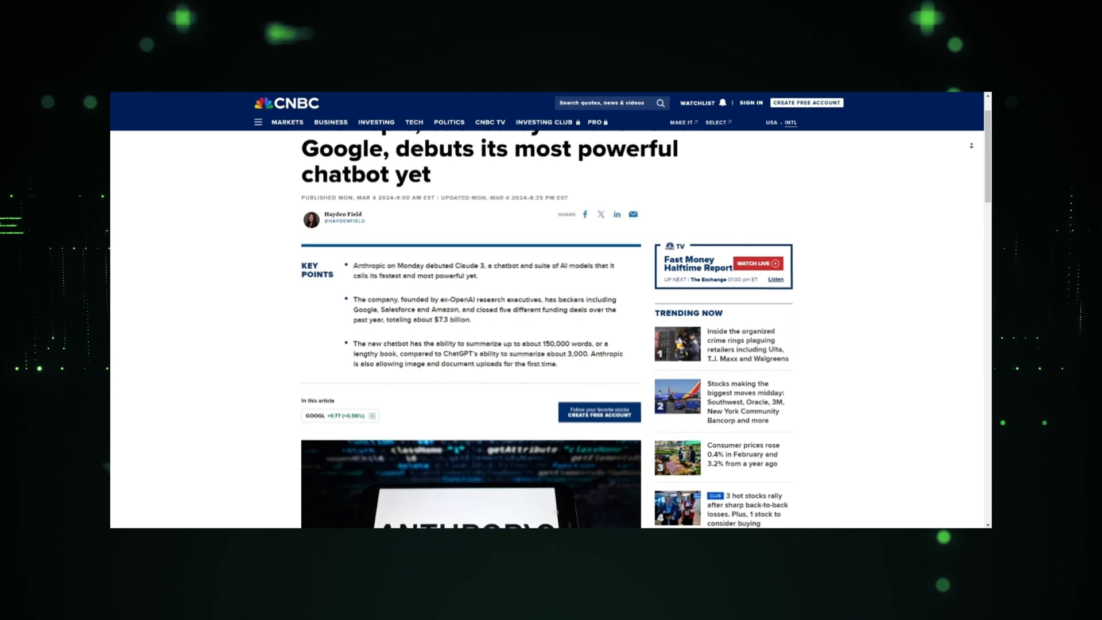
pyautogui.scroll(-3)
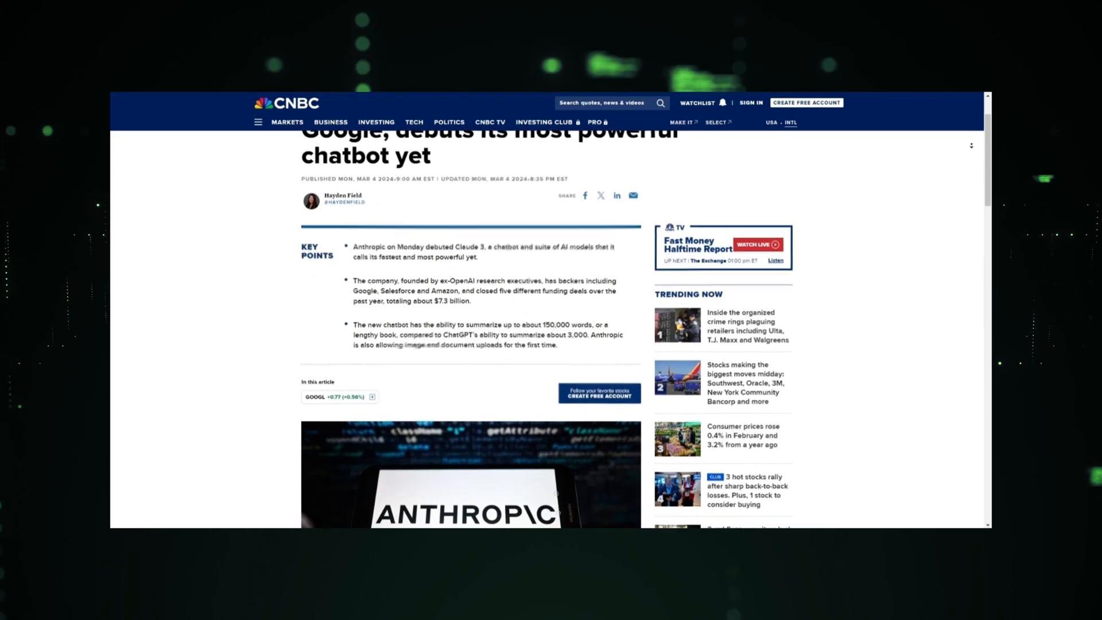
pyautogui.scroll(-3)
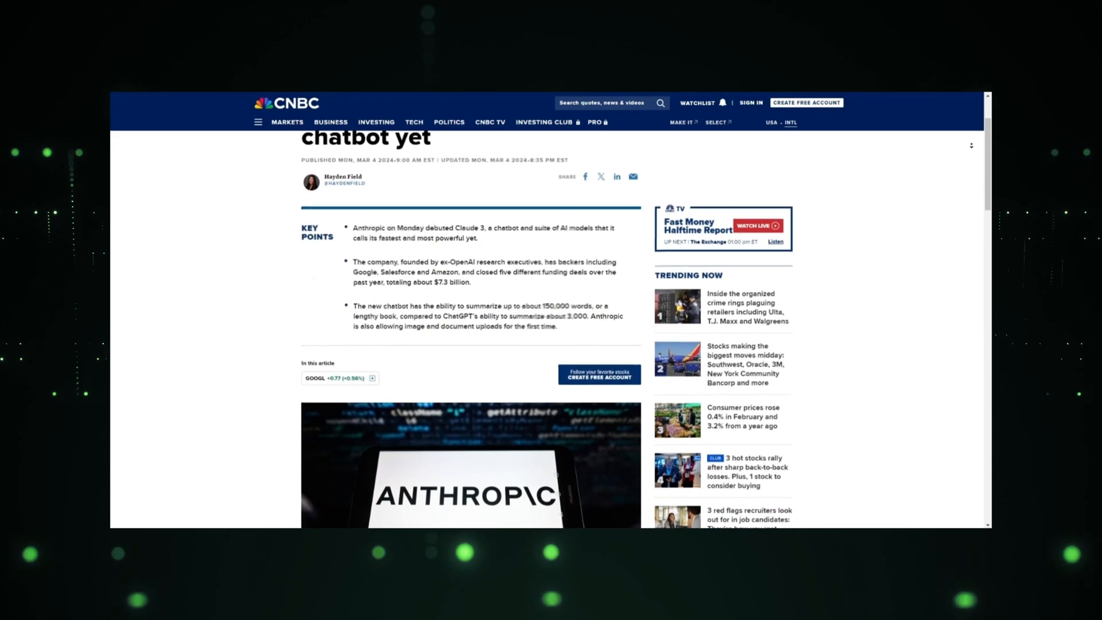
pyautogui.scroll(-3)
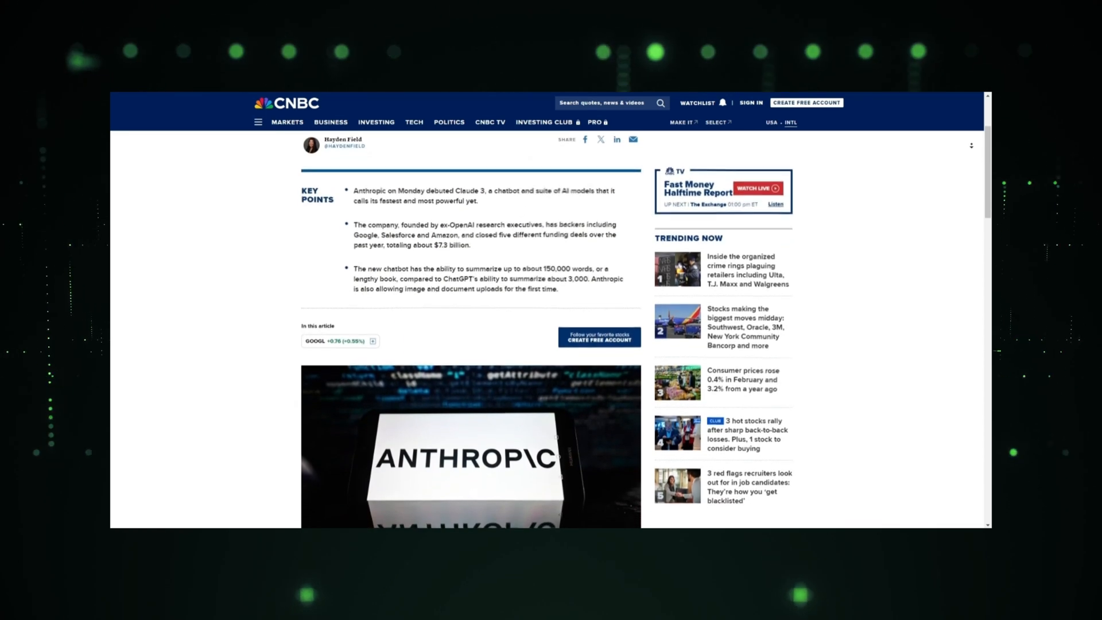
pyautogui.scroll(-3)
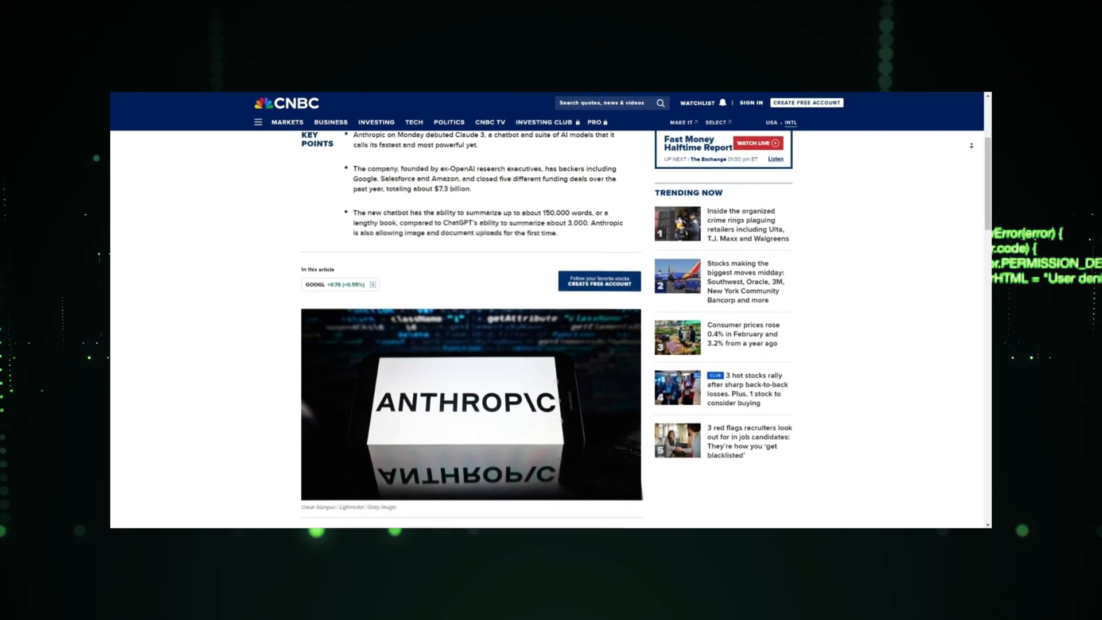
pyautogui.scroll(-3)
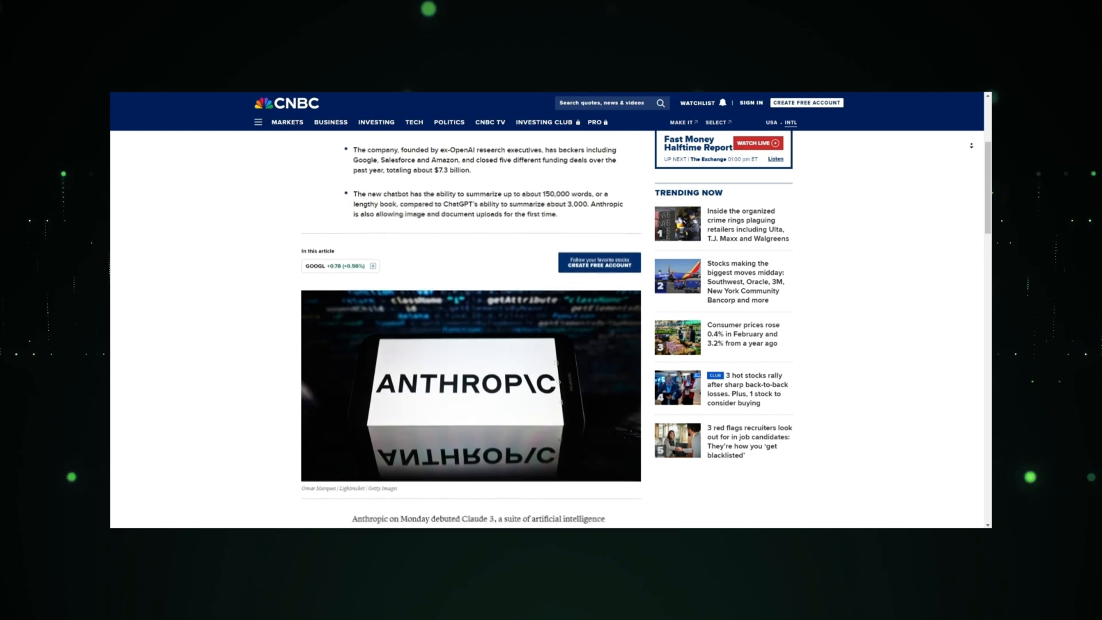
pyautogui.scroll(-3)
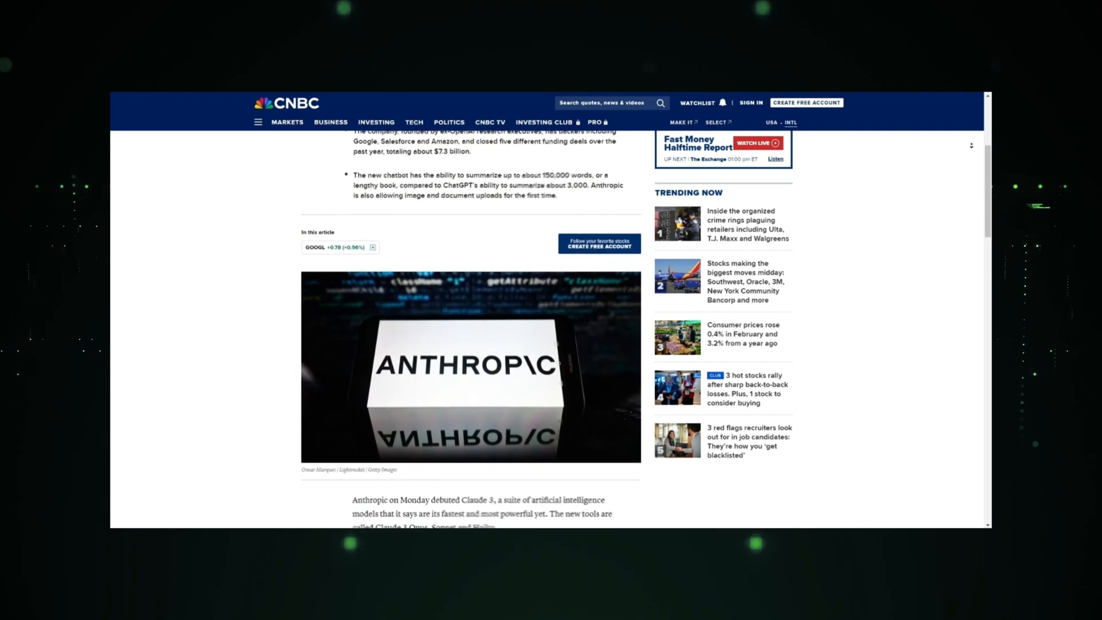
pyautogui.scroll(-3)
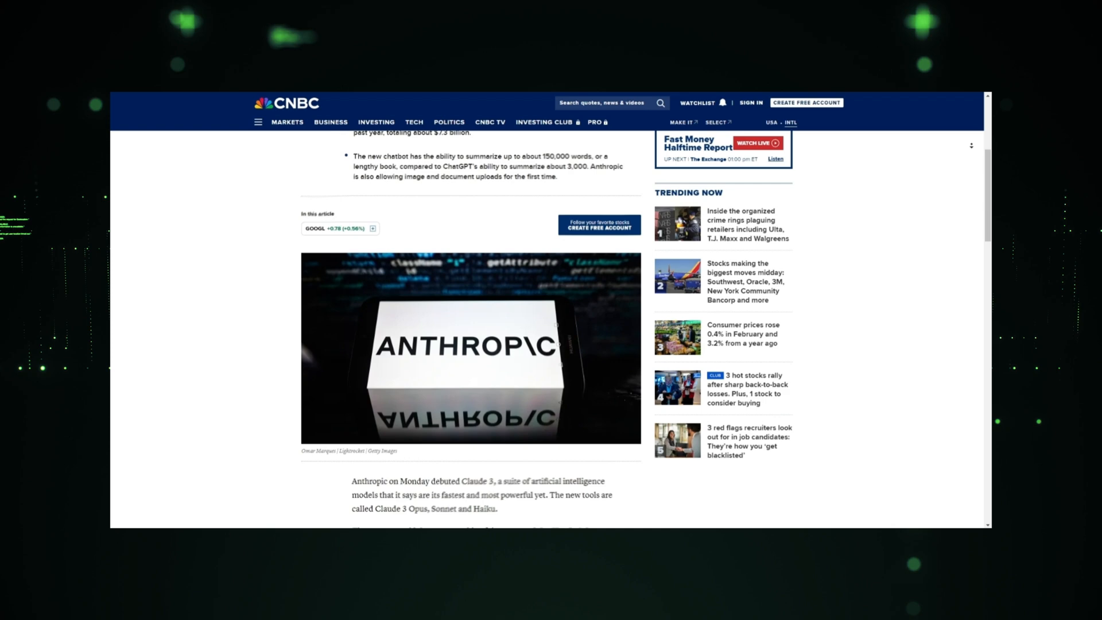
pyautogui.scroll(-3)
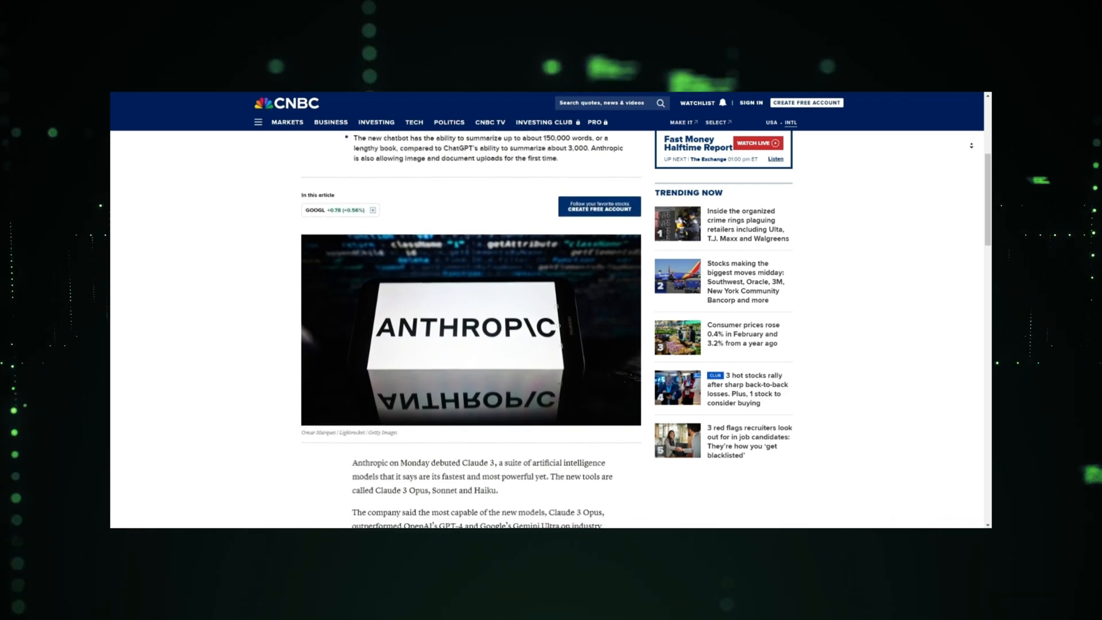
pyautogui.scroll(-3)
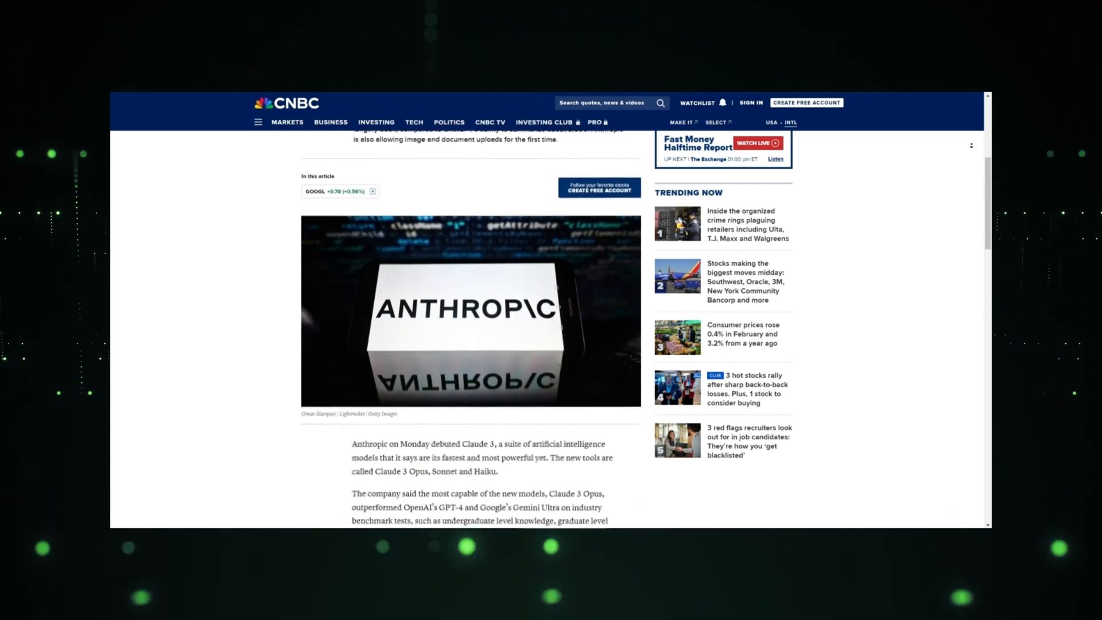
pyautogui.scroll(-3)
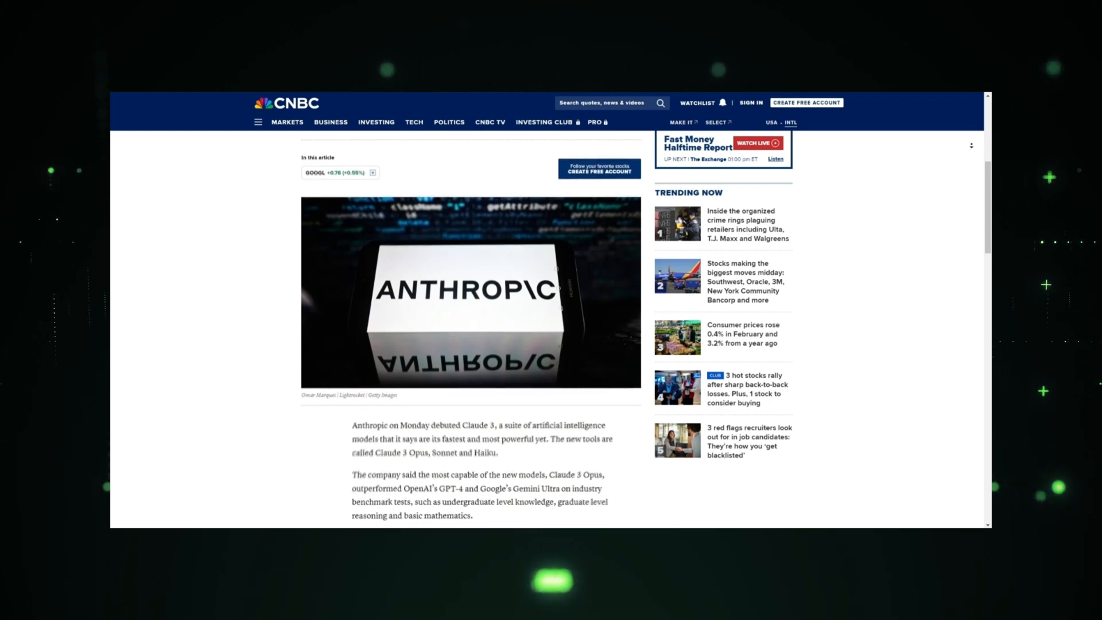
pyautogui.scroll(-3)
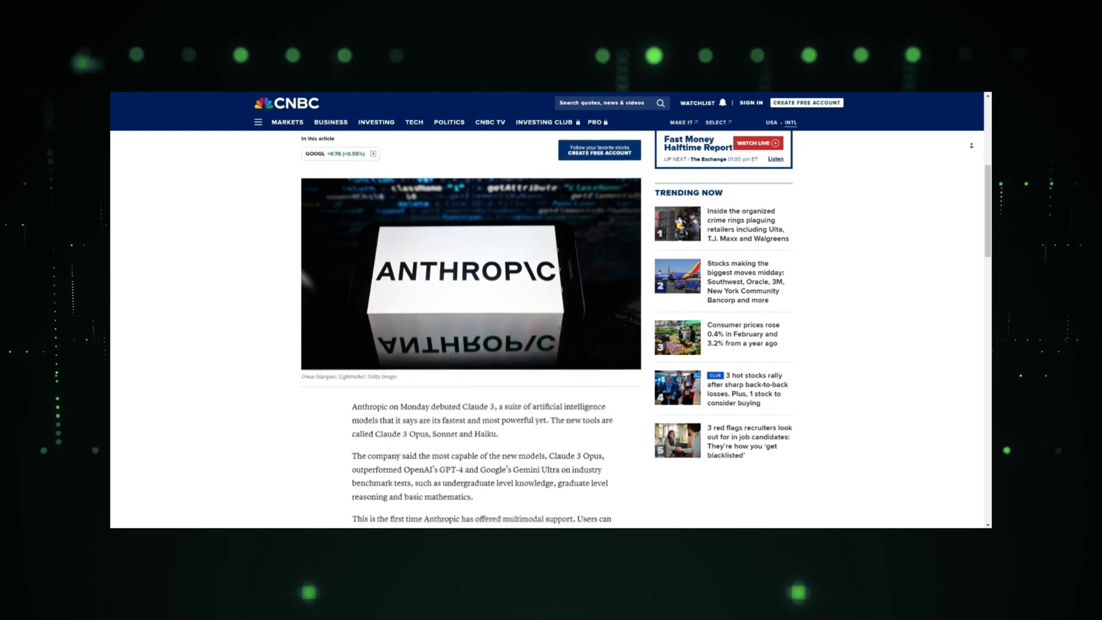
pyautogui.scroll(-3)
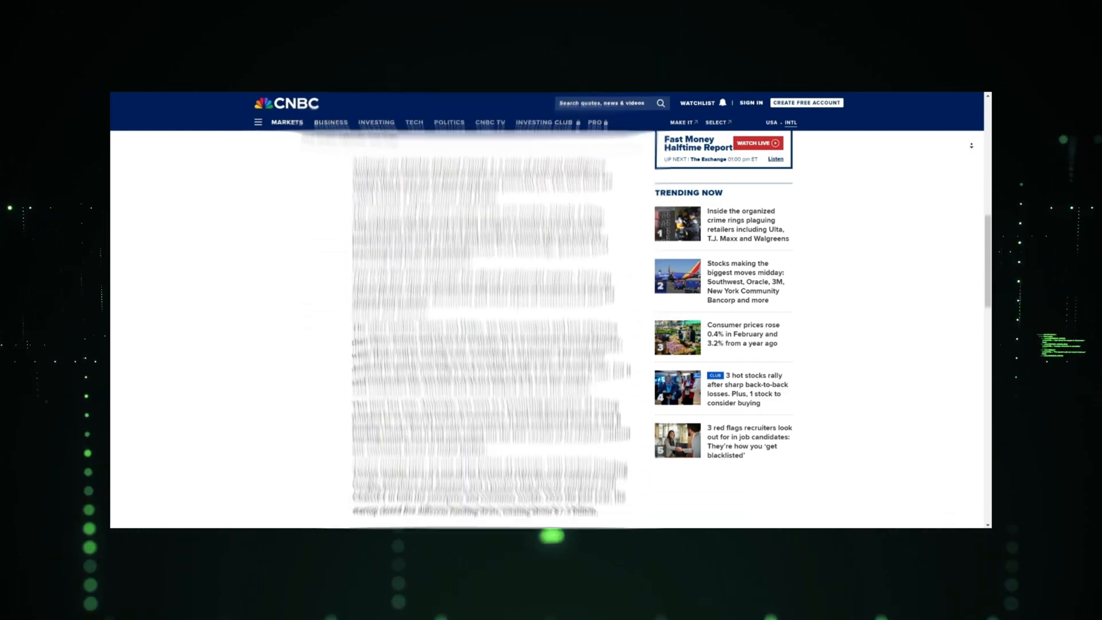
pyautogui.scroll(-3)
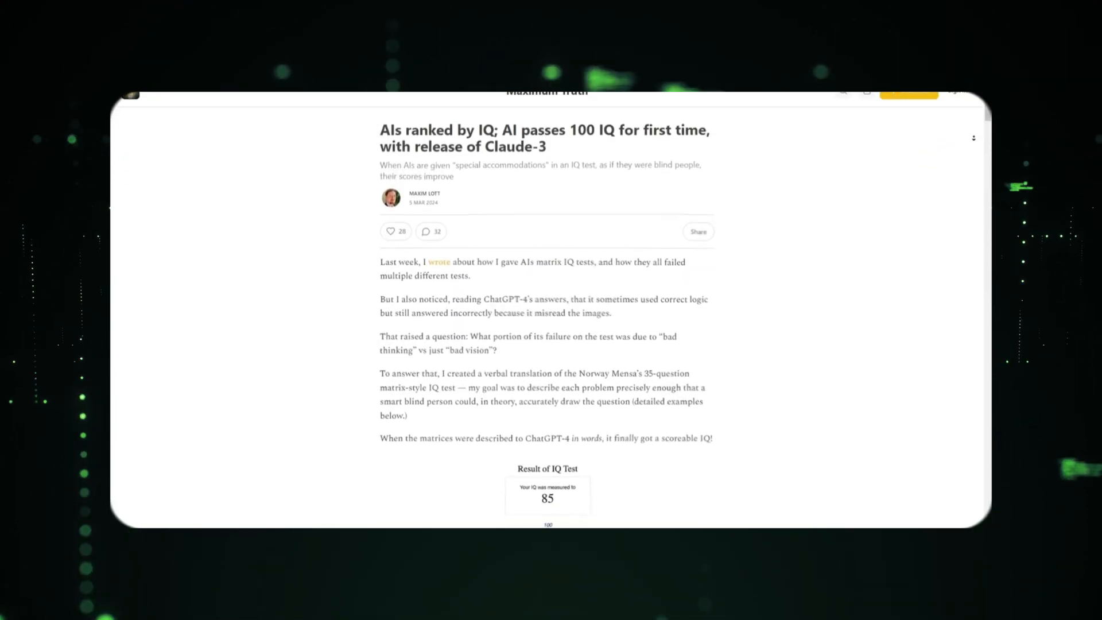
pyautogui.scroll(-3)
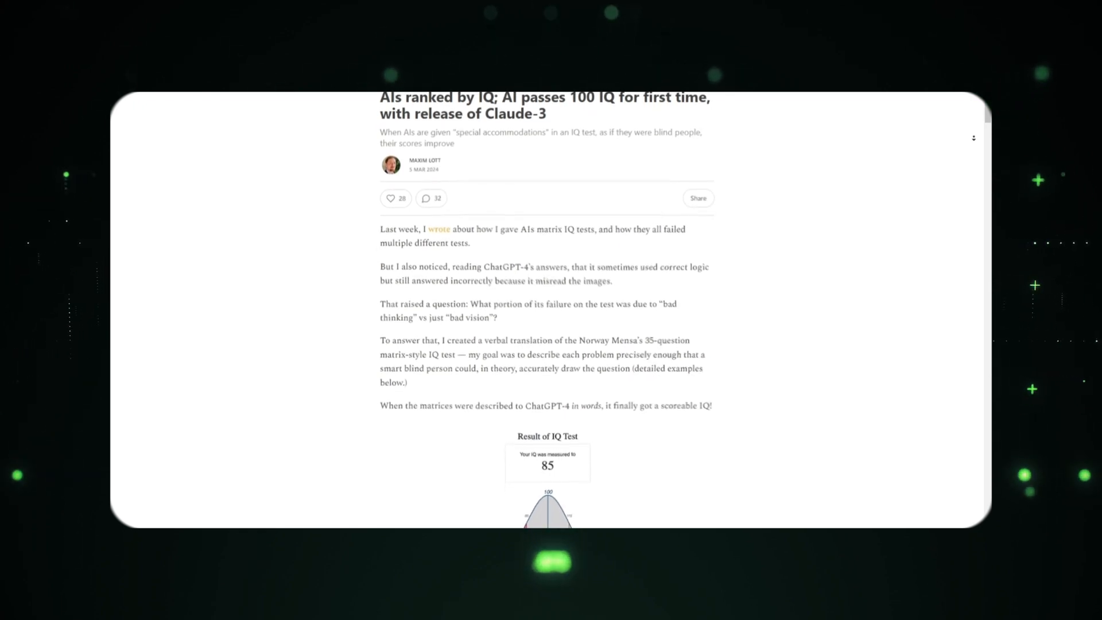
pyautogui.scroll(-3)
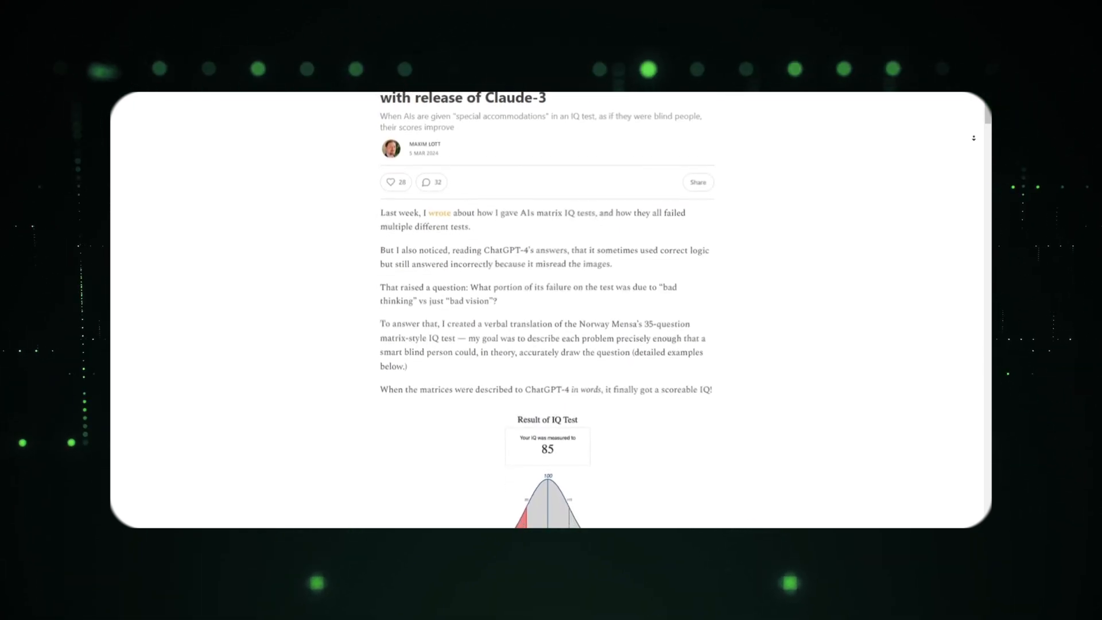
pyautogui.scroll(-3)
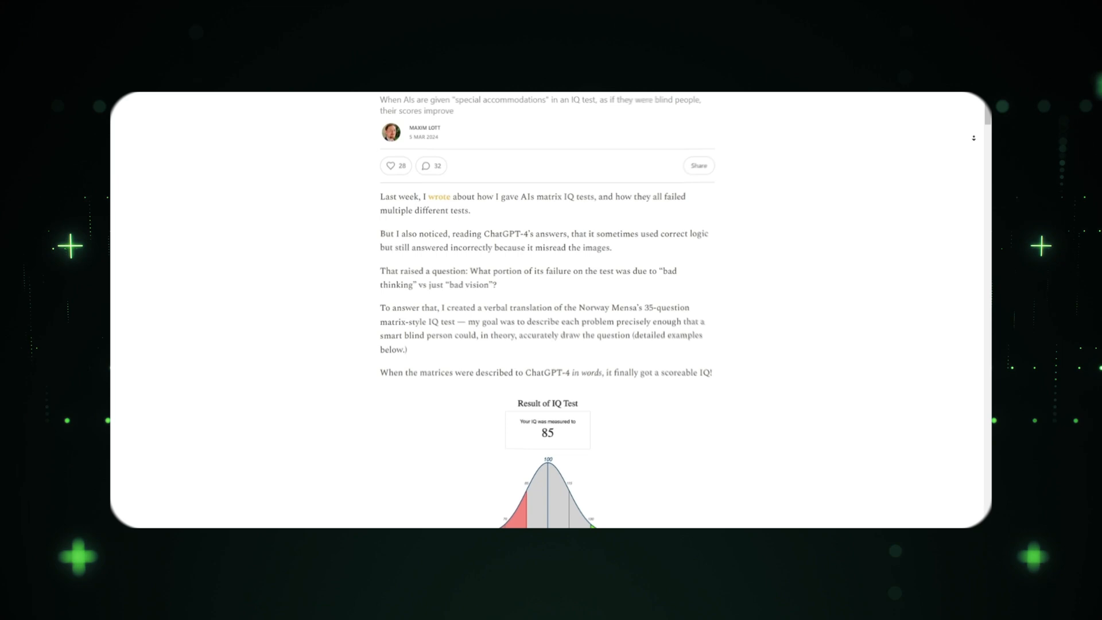
pyautogui.scroll(-3)
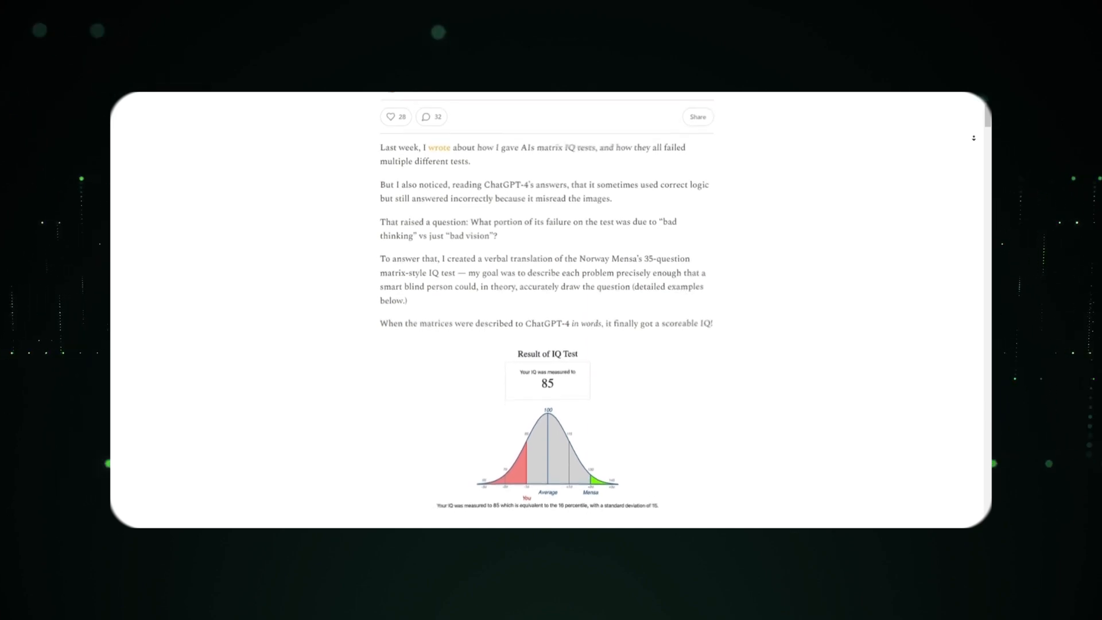
pyautogui.scroll(-3)
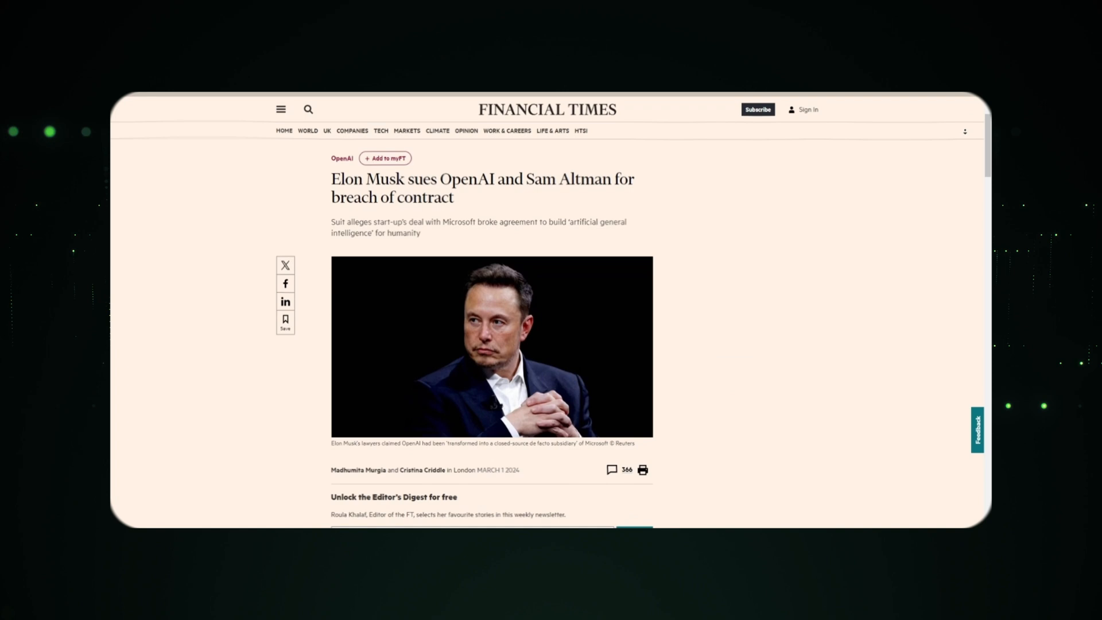
pyautogui.scroll(-3)
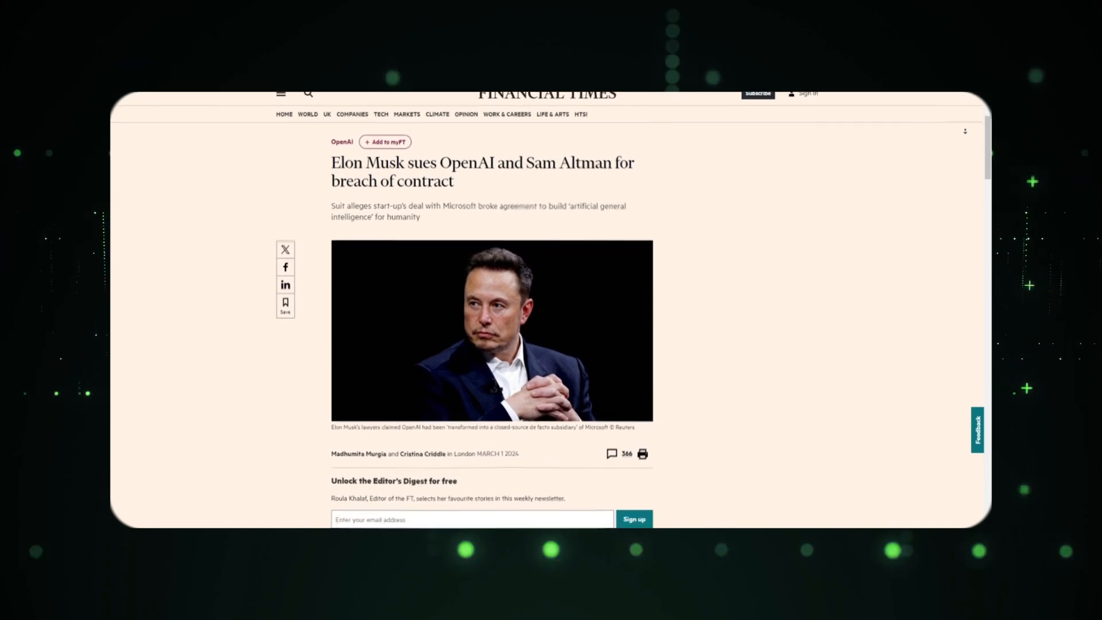
pyautogui.scroll(3)
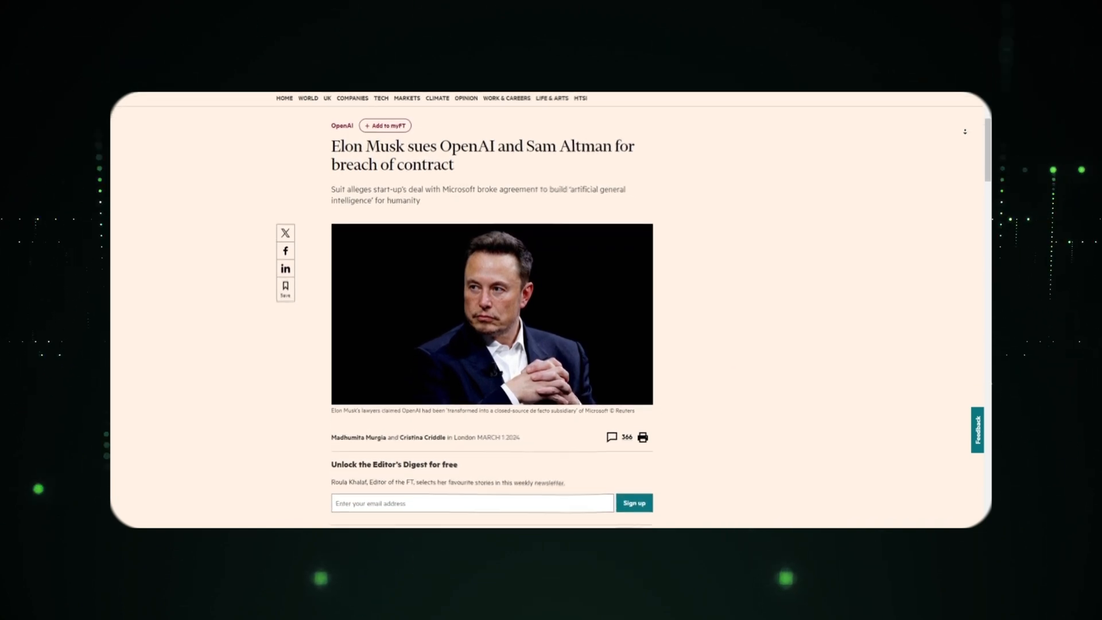
pyautogui.scroll(-3)
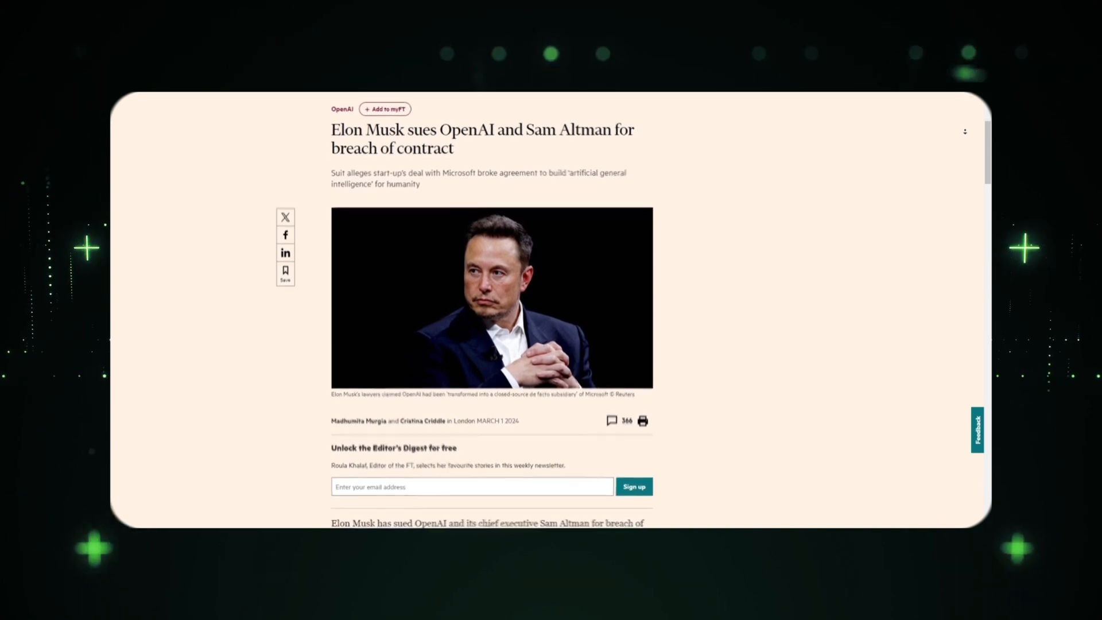
pyautogui.scroll(-3)
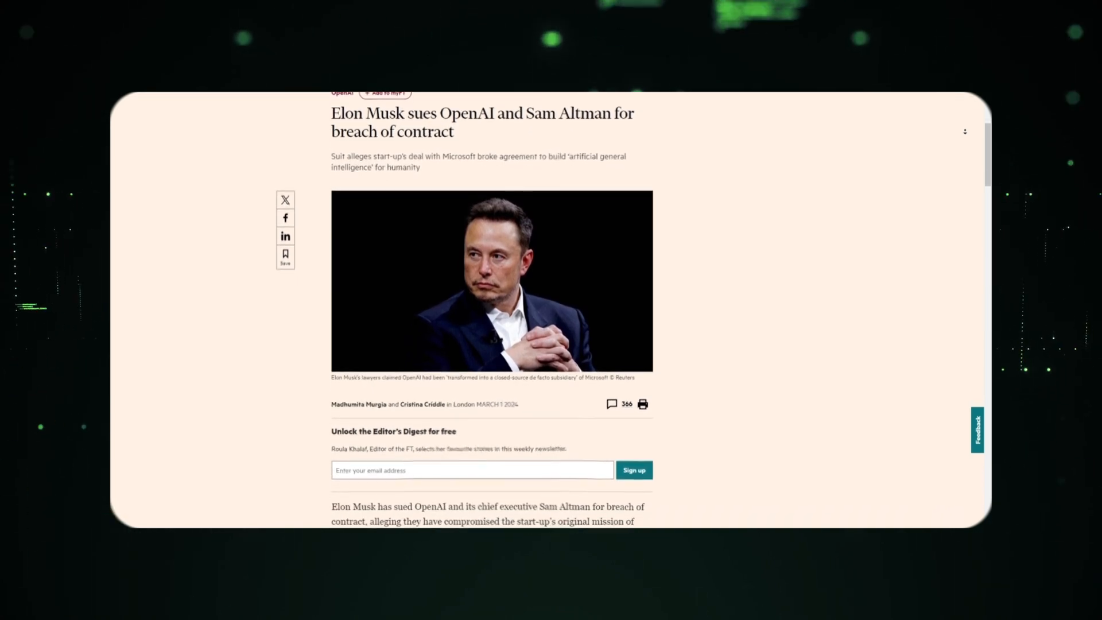
pyautogui.scroll(-3)
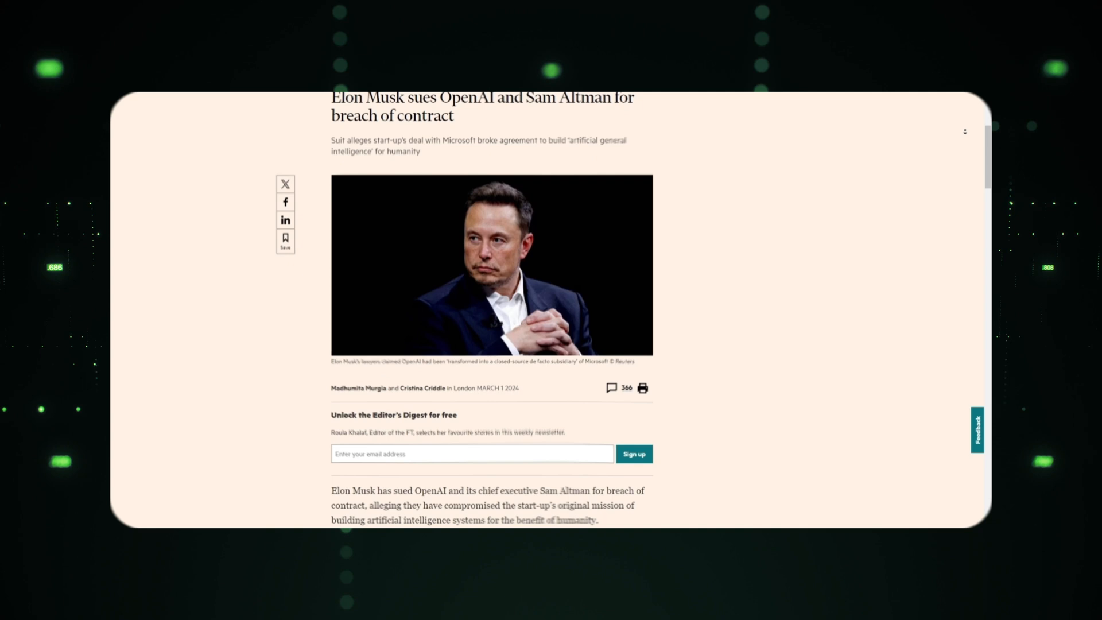
pyautogui.scroll(-3)
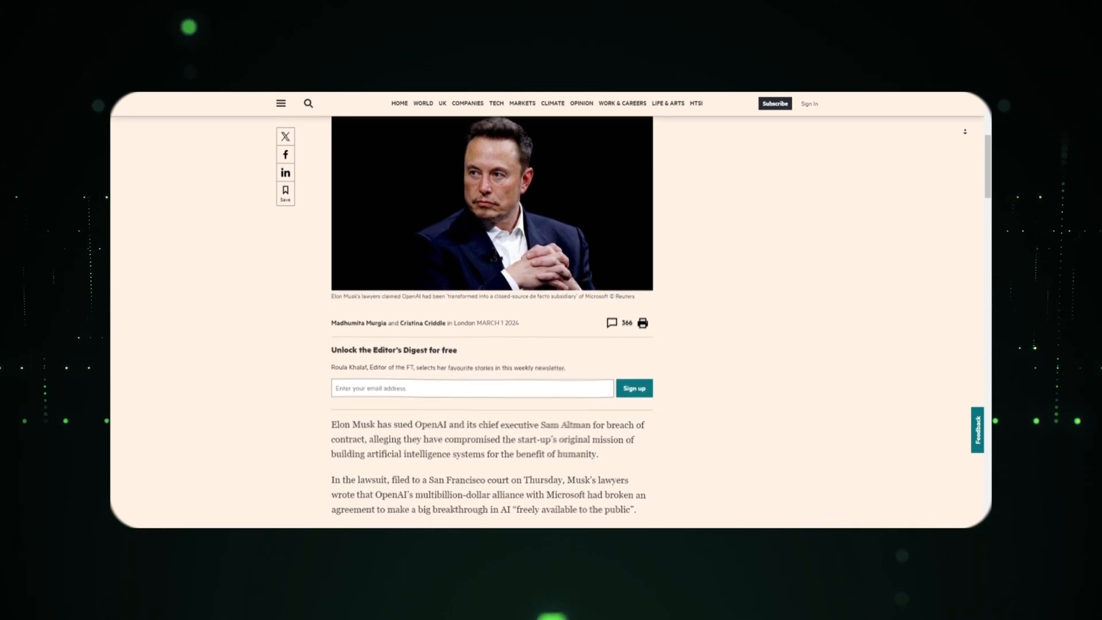
pyautogui.scroll(-3)
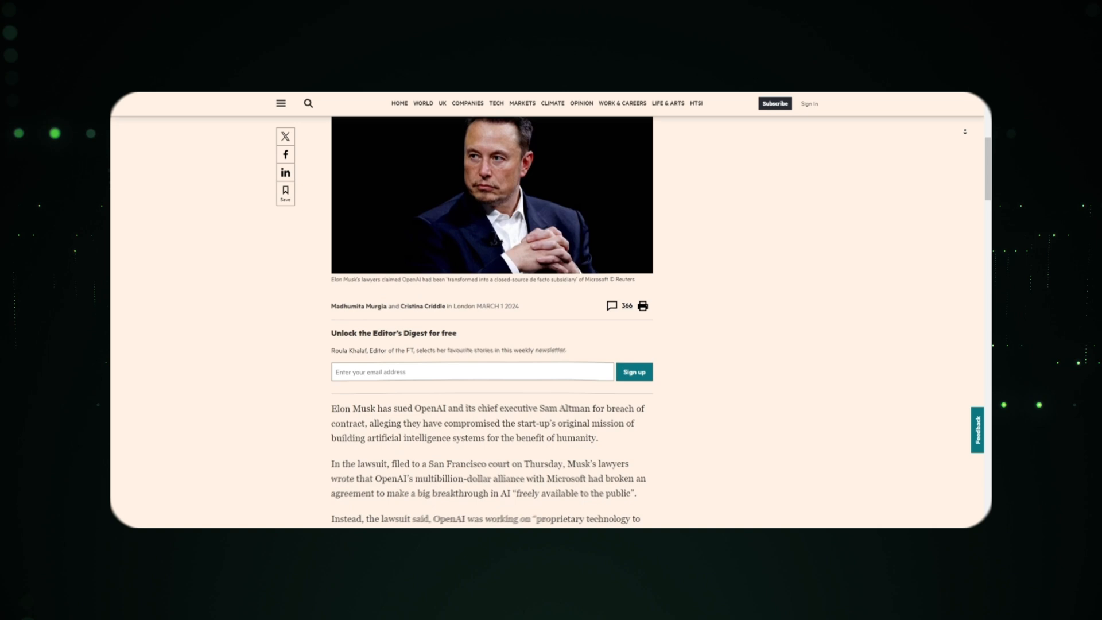
pyautogui.scroll(-3)
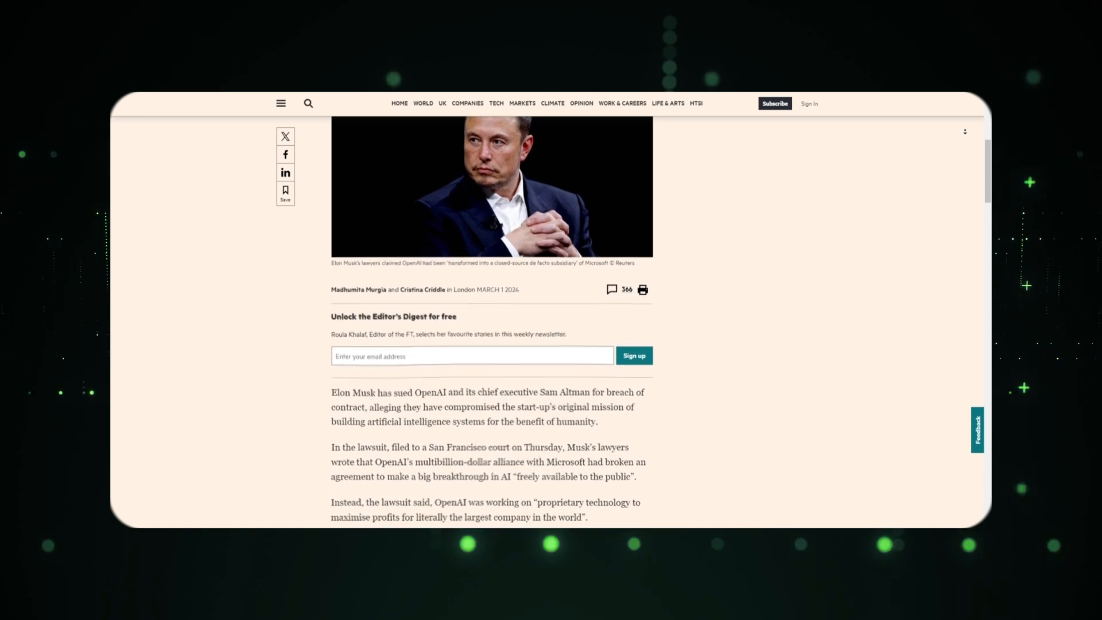
pyautogui.scroll(-3)
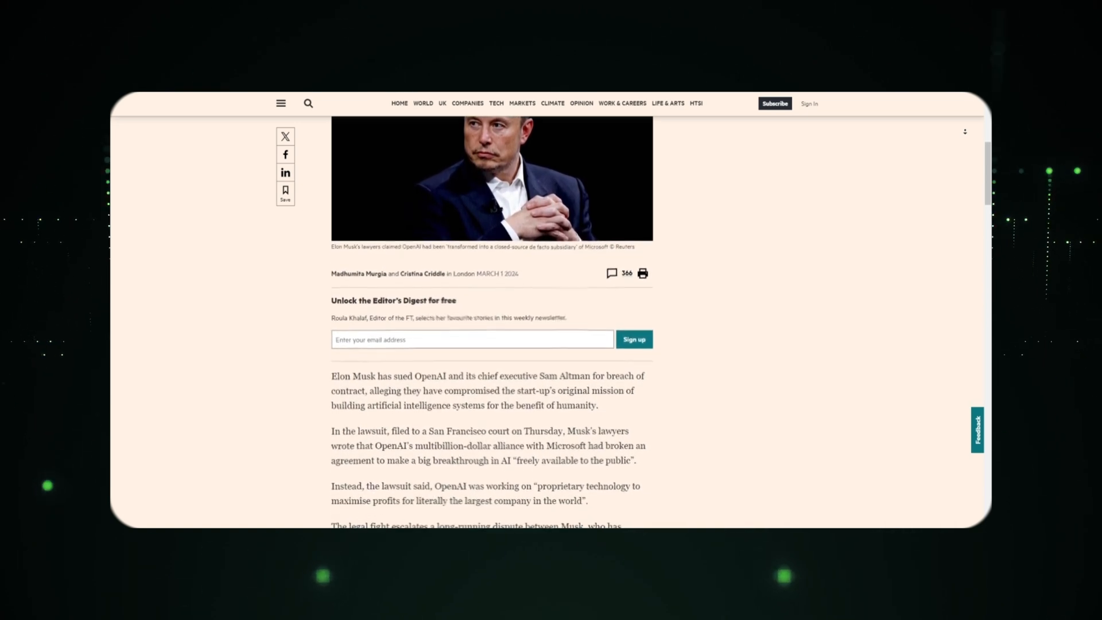
pyautogui.scroll(-3)
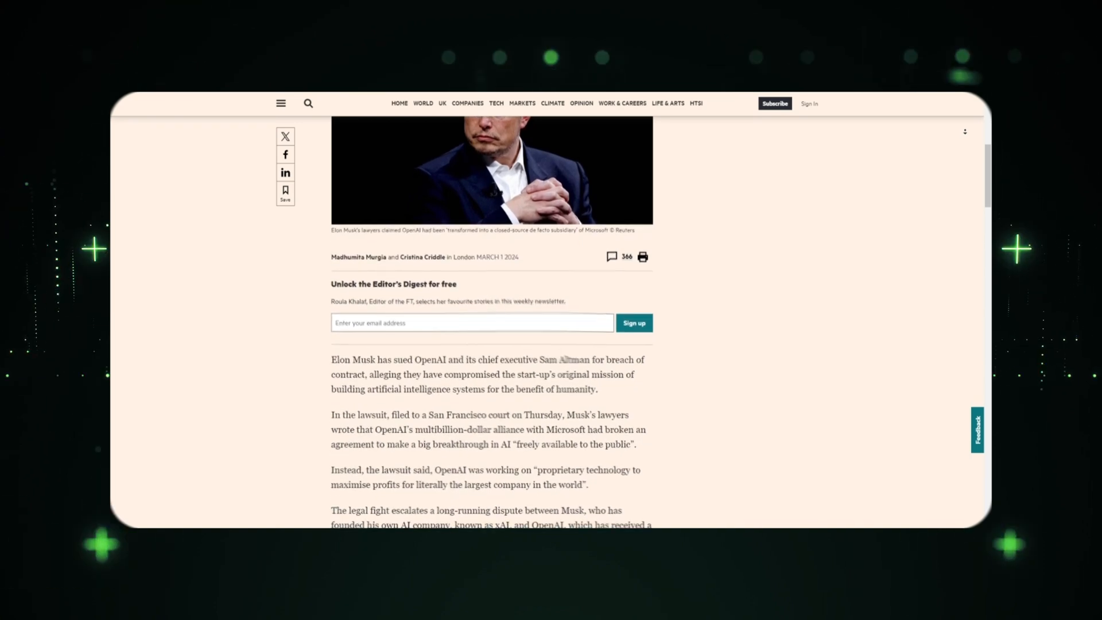
pyautogui.scroll(-3)
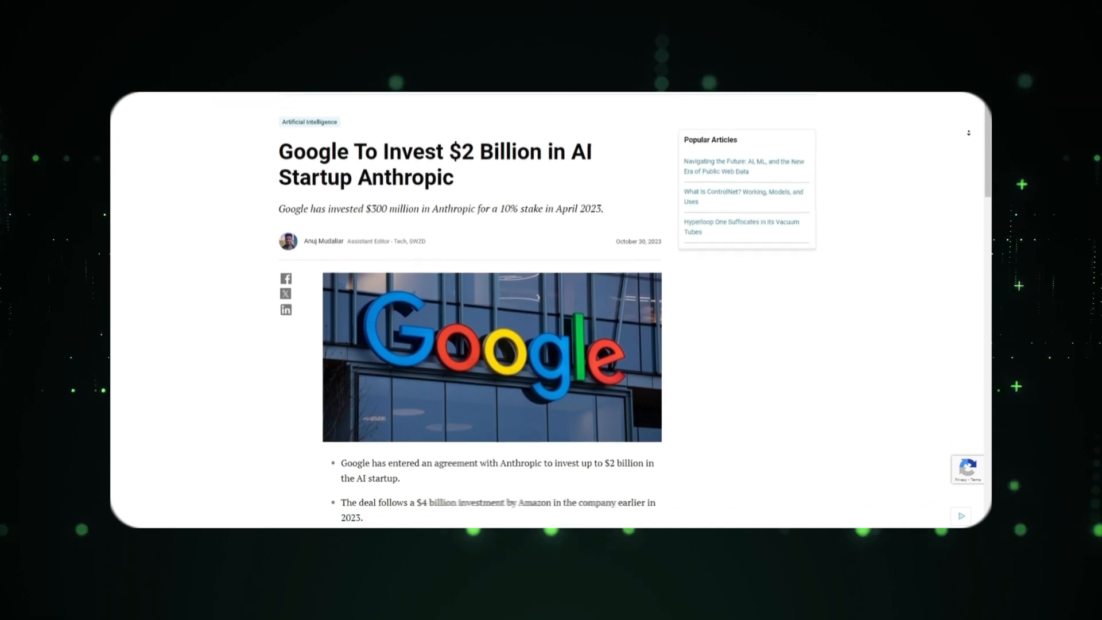
pyautogui.scroll(-3)
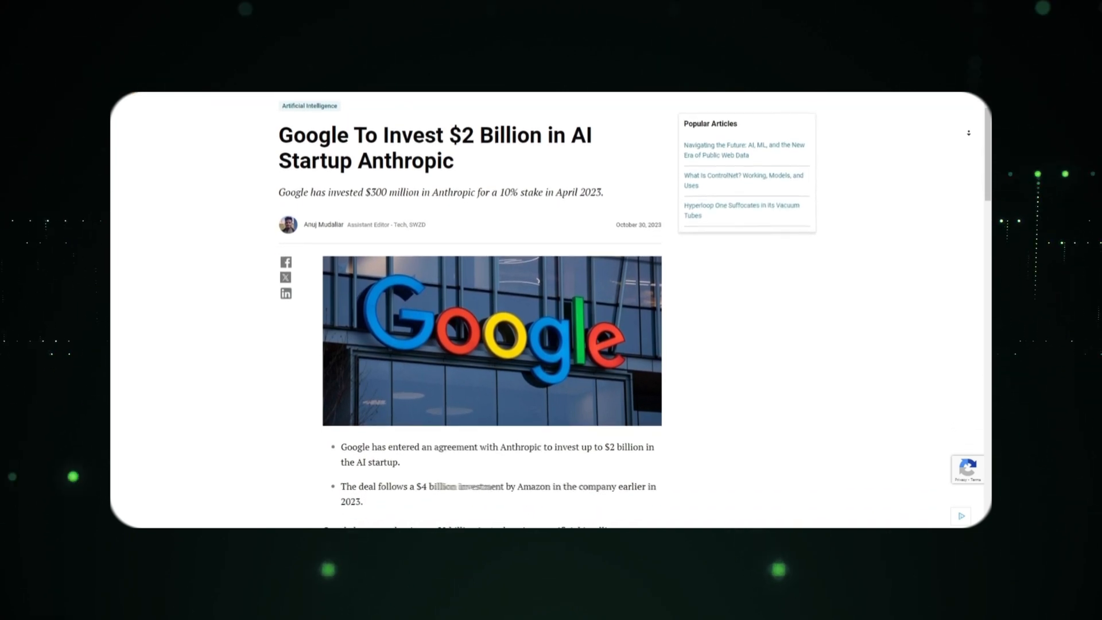
pyautogui.scroll(-3)
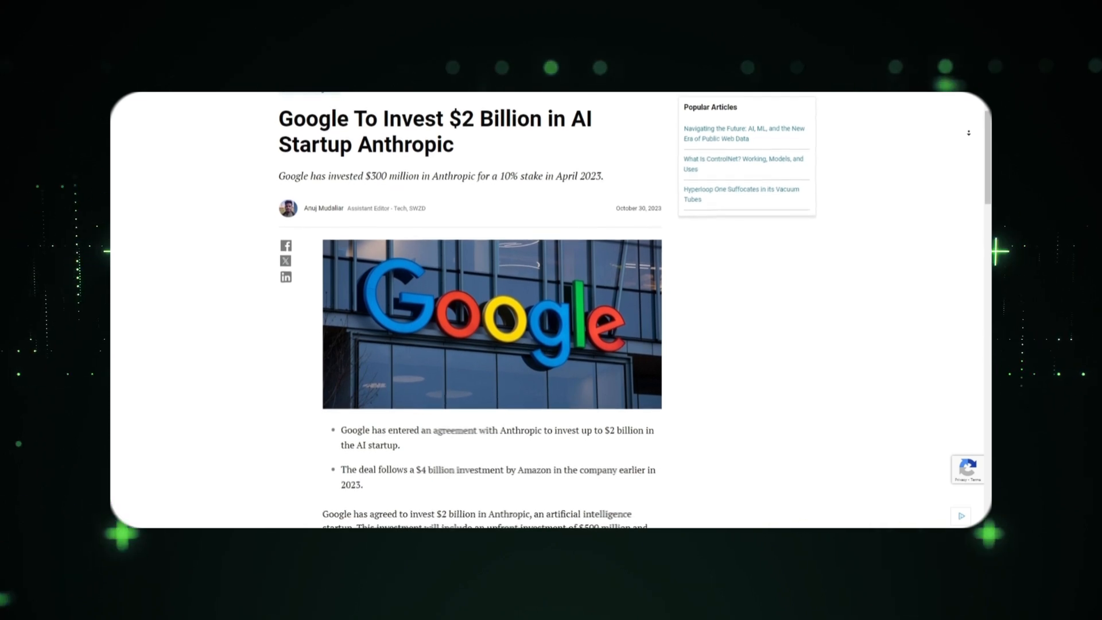
pyautogui.scroll(-3)
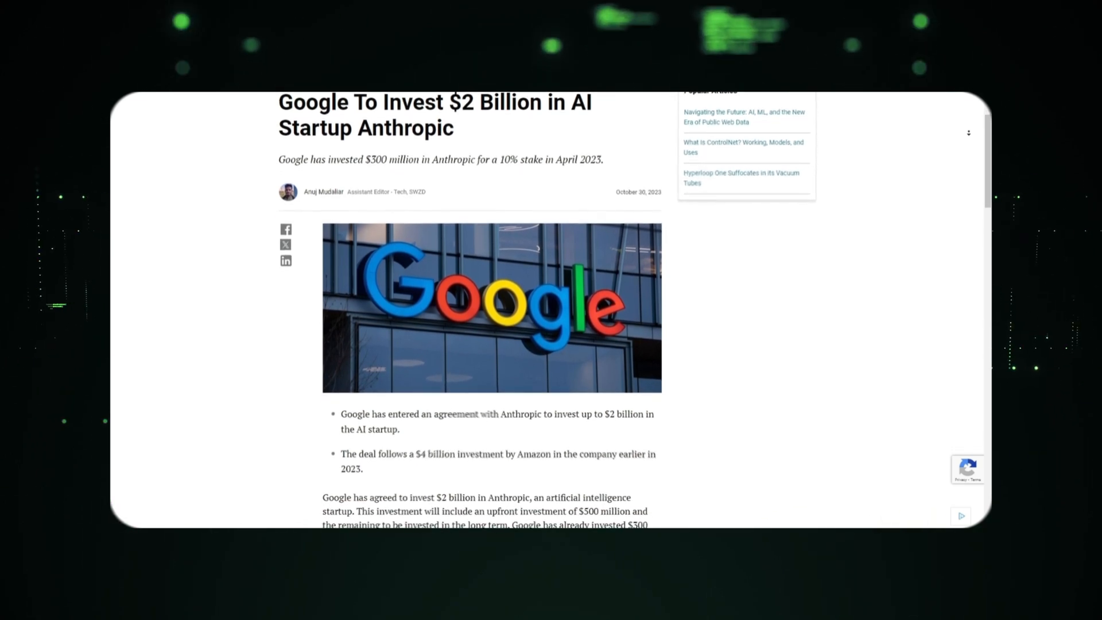
pyautogui.scroll(-3)
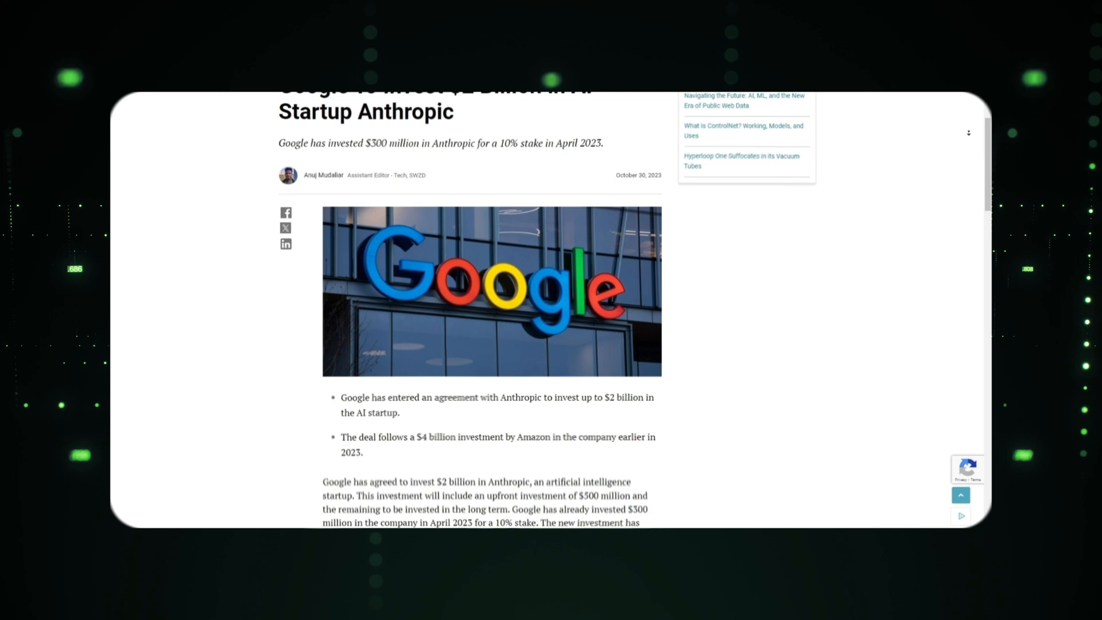
pyautogui.scroll(-3)
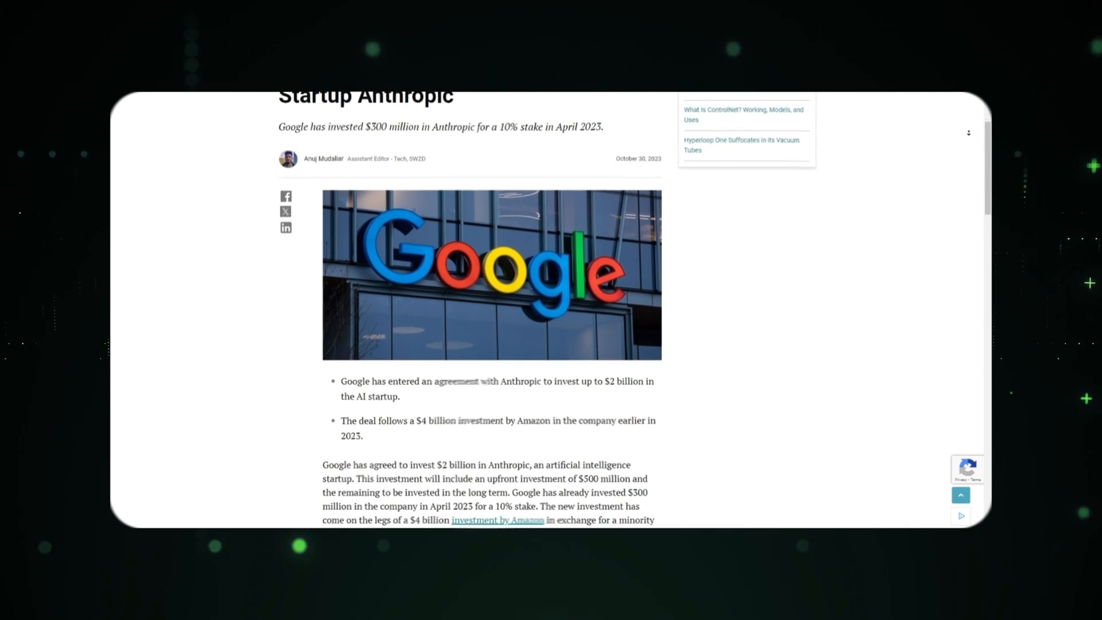
pyautogui.scroll(-3)
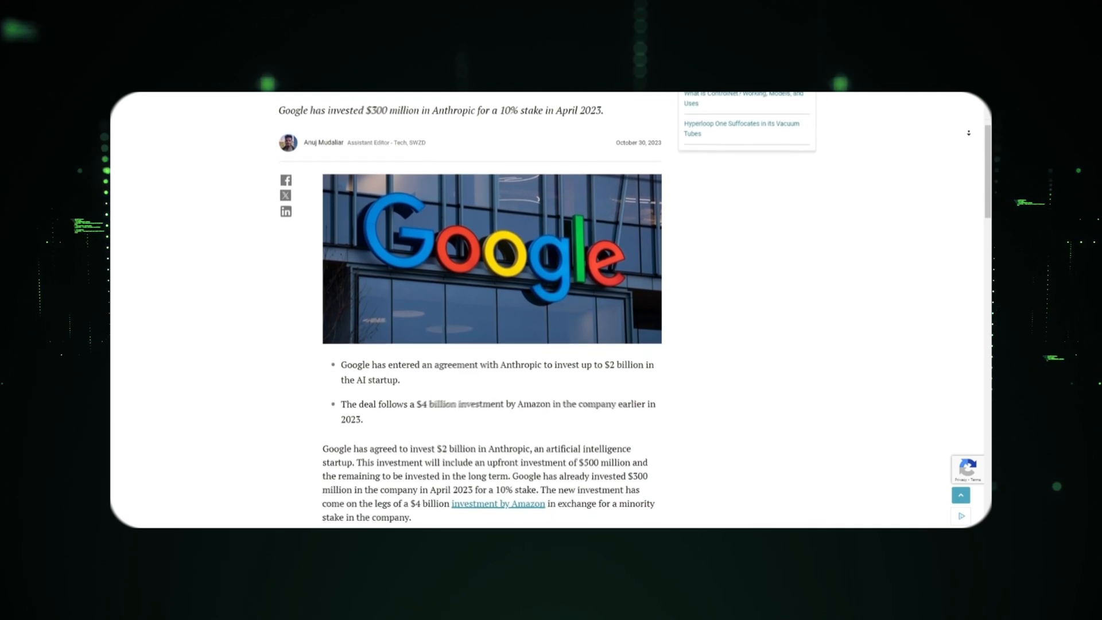
pyautogui.scroll(-3)
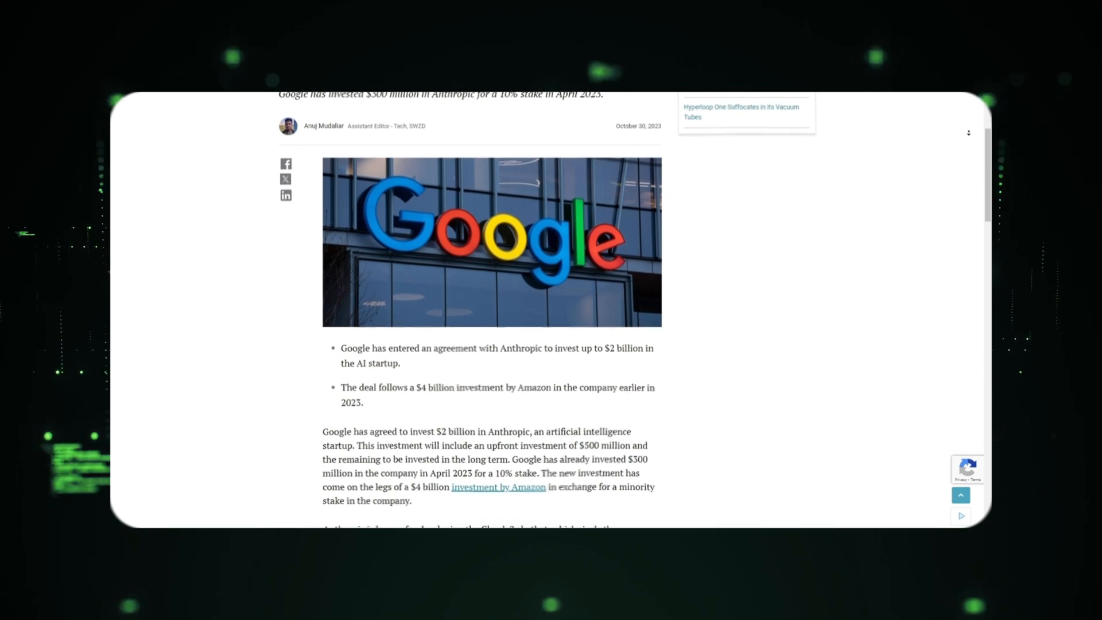
pyautogui.scroll(-3)
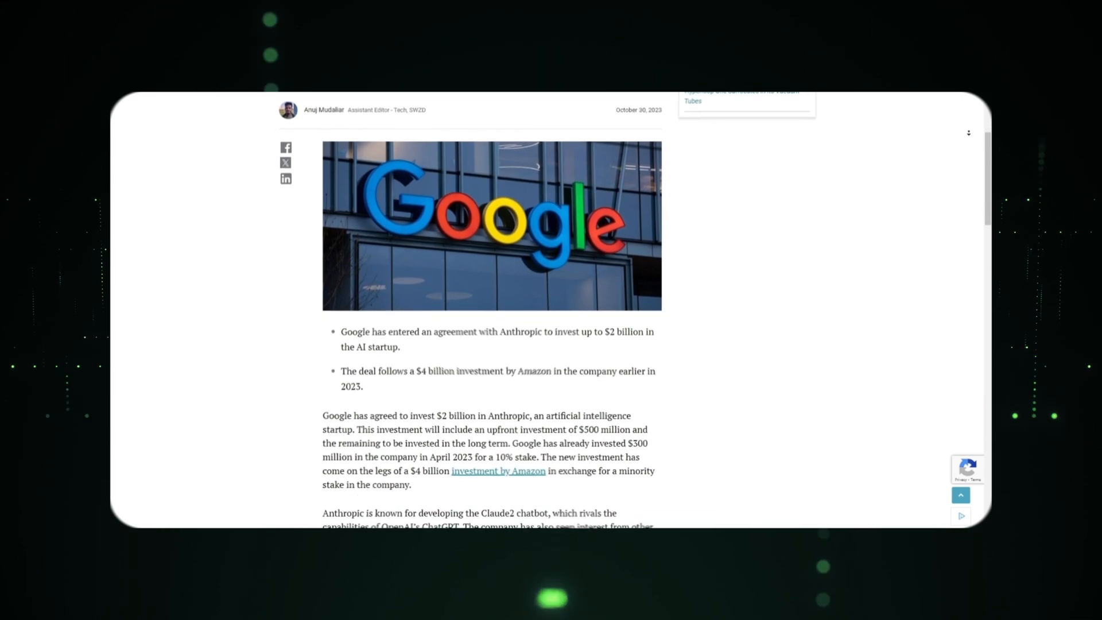
pyautogui.scroll(-3)
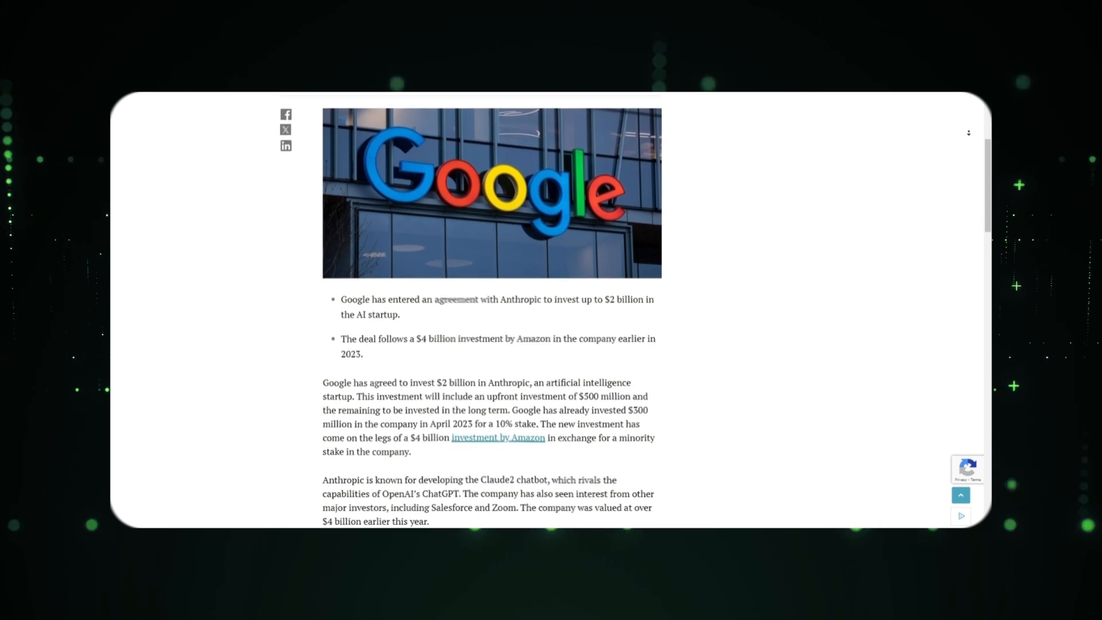
pyautogui.scroll(3)
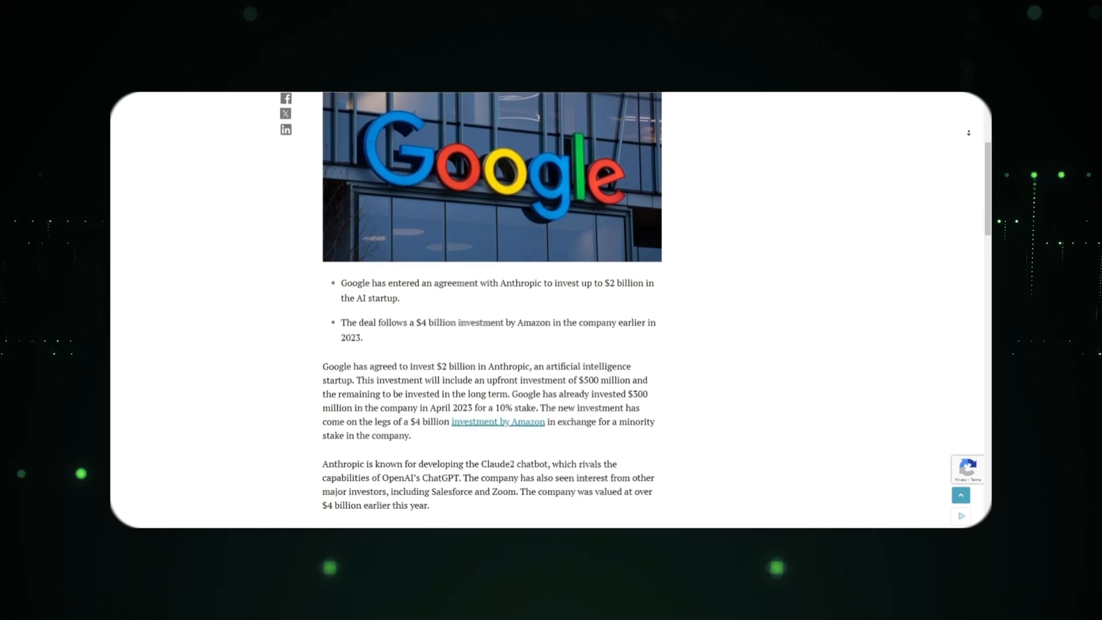
pyautogui.scroll(-3)
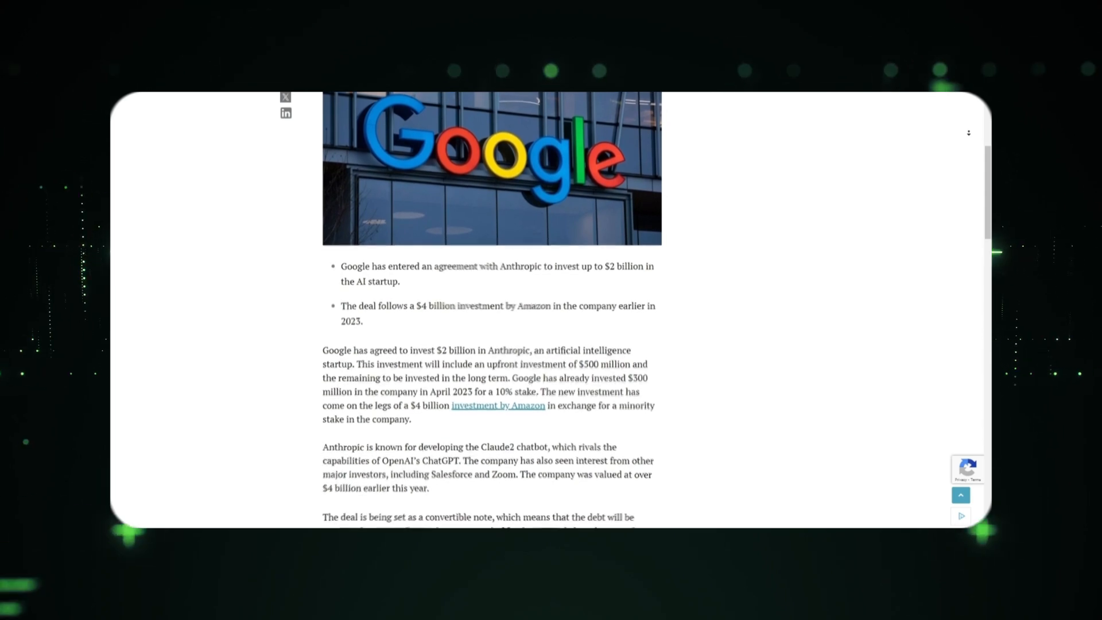
pyautogui.scroll(-3)
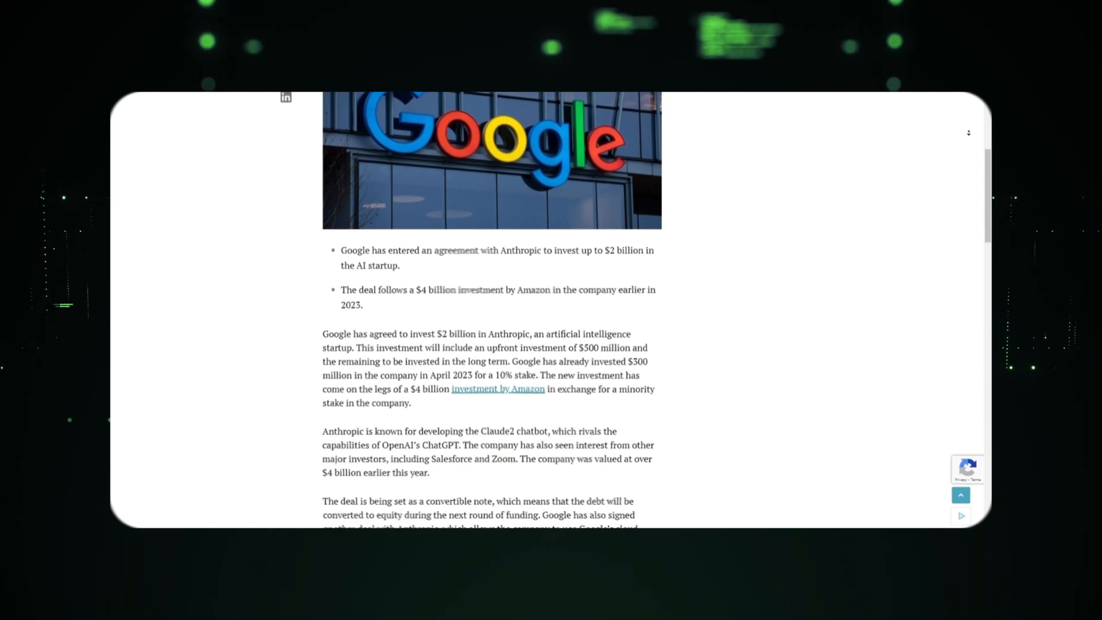
pyautogui.scroll(-3)
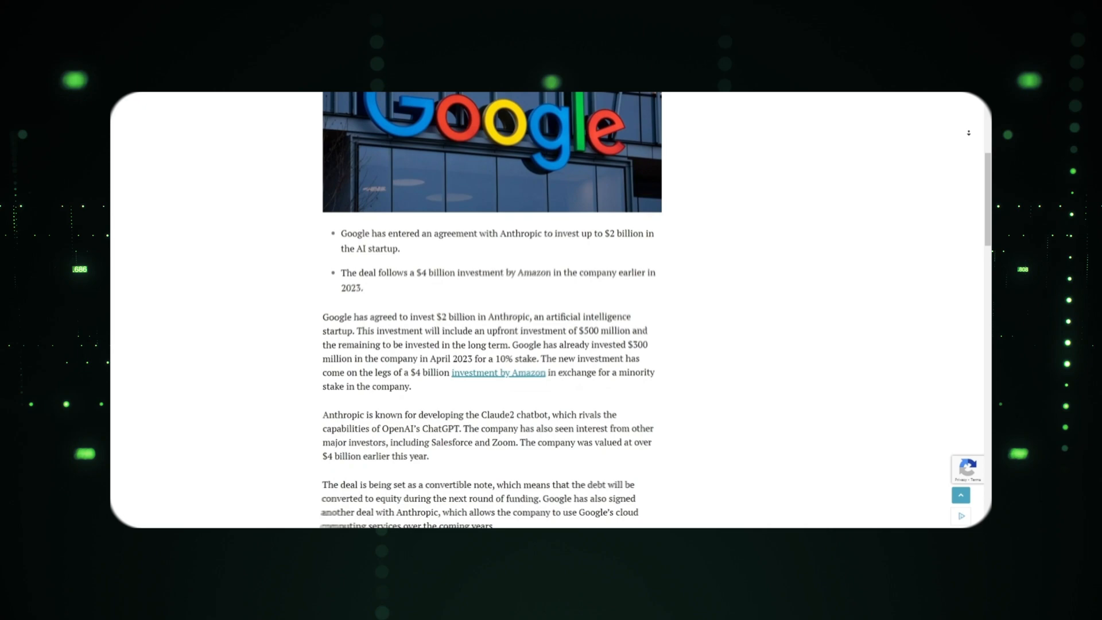
pyautogui.scroll(-3)
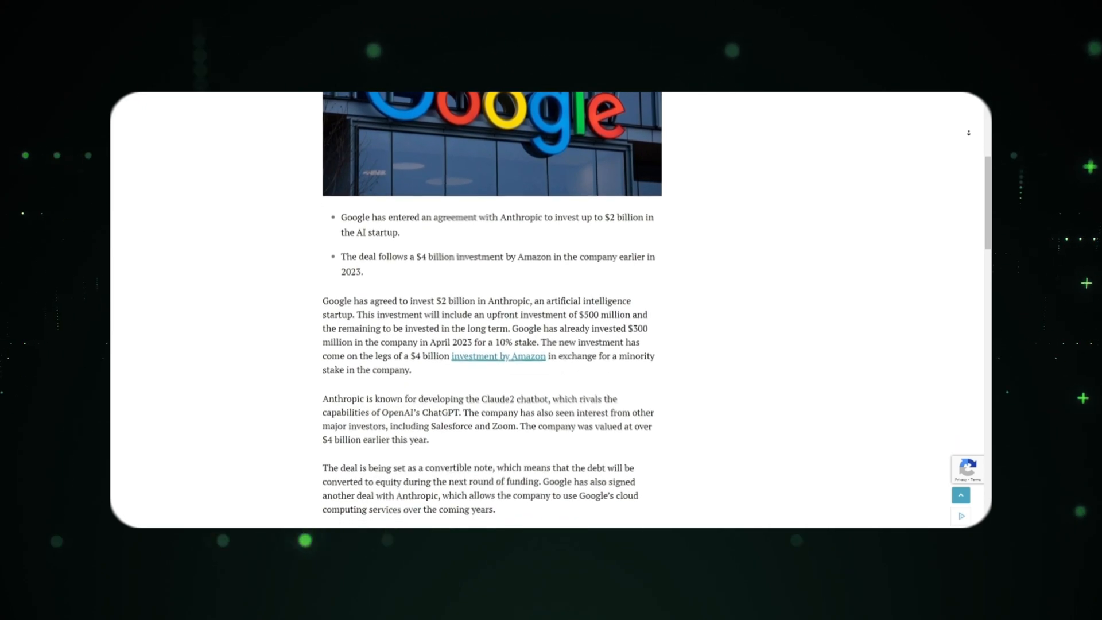
pyautogui.scroll(-3)
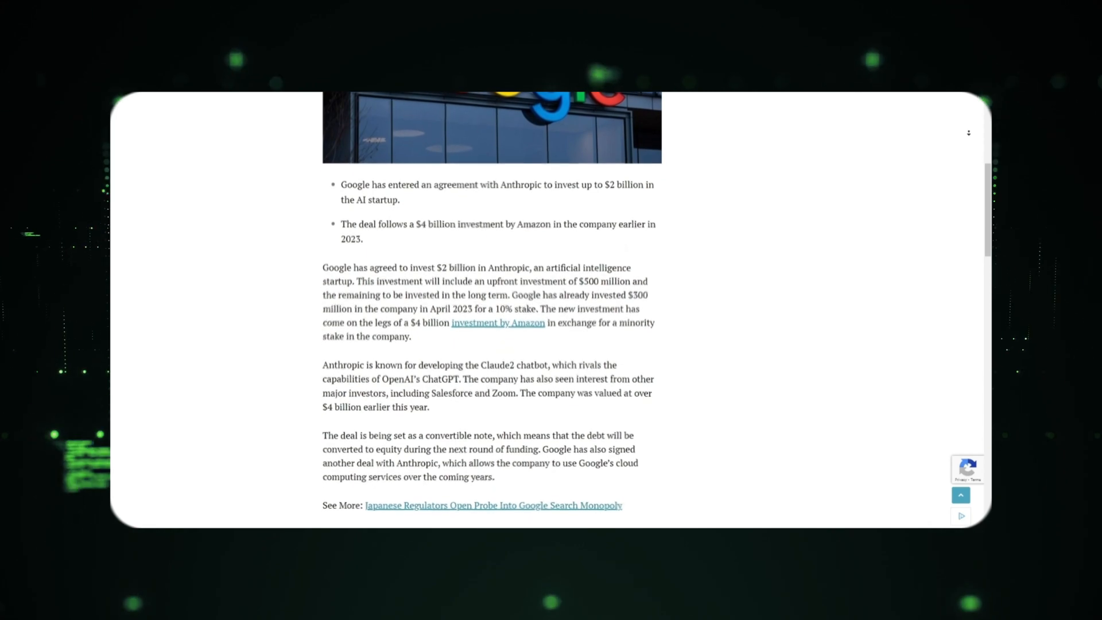
pyautogui.scroll(-3)
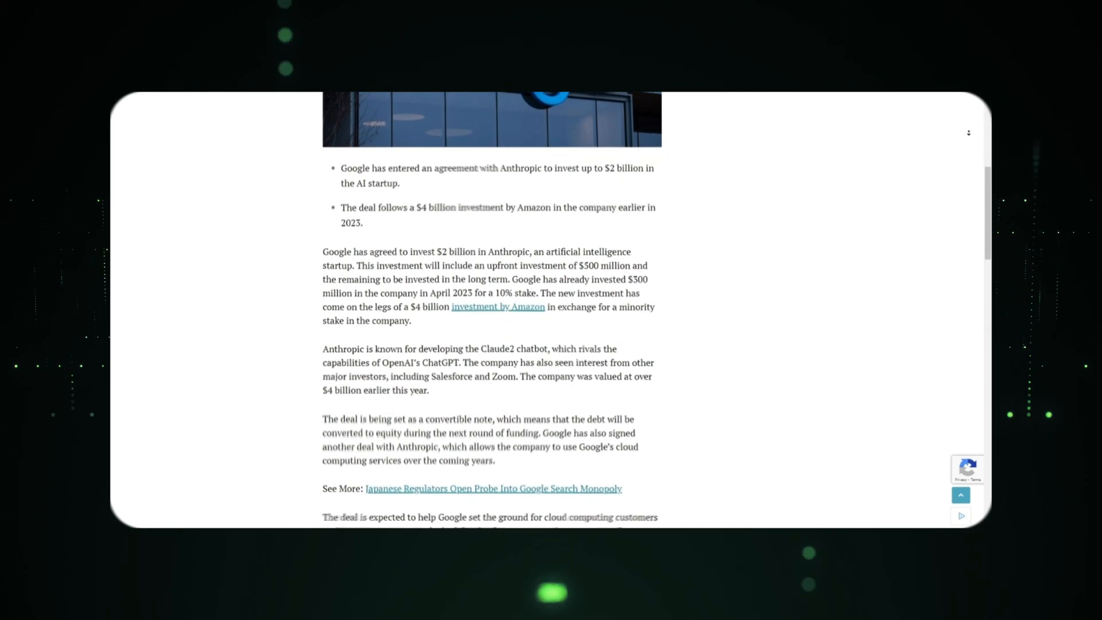
pyautogui.scroll(-3)
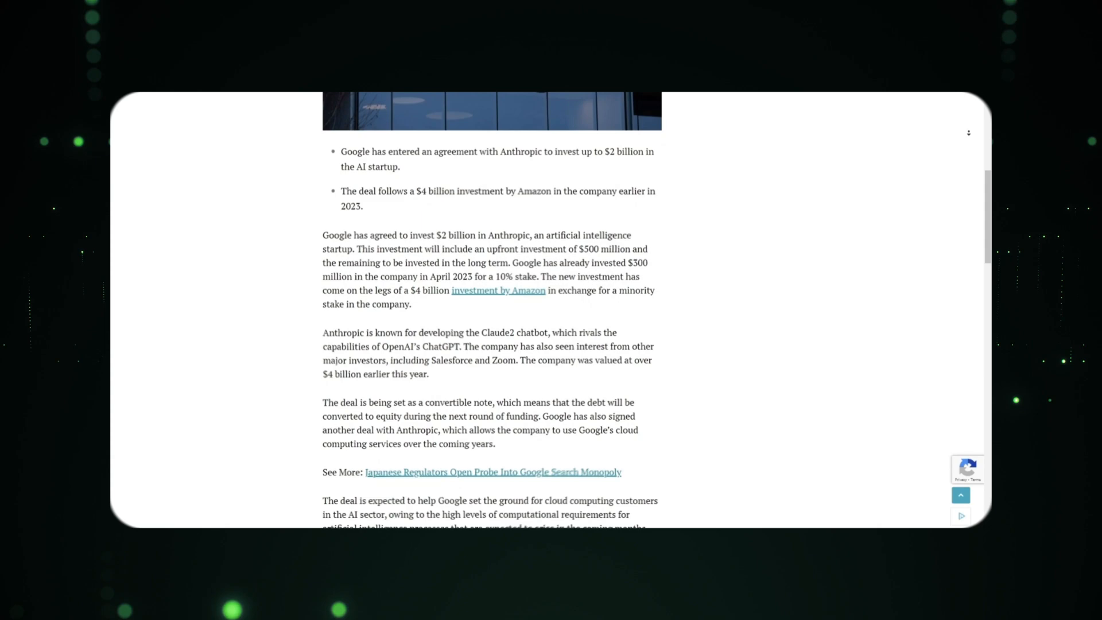
pyautogui.scroll(3)
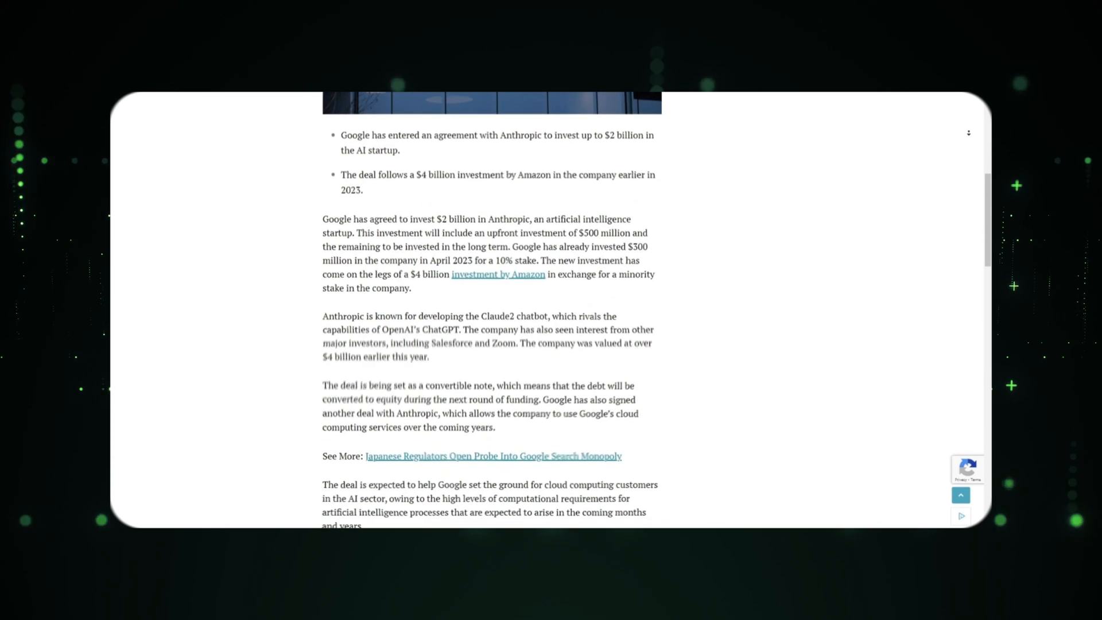